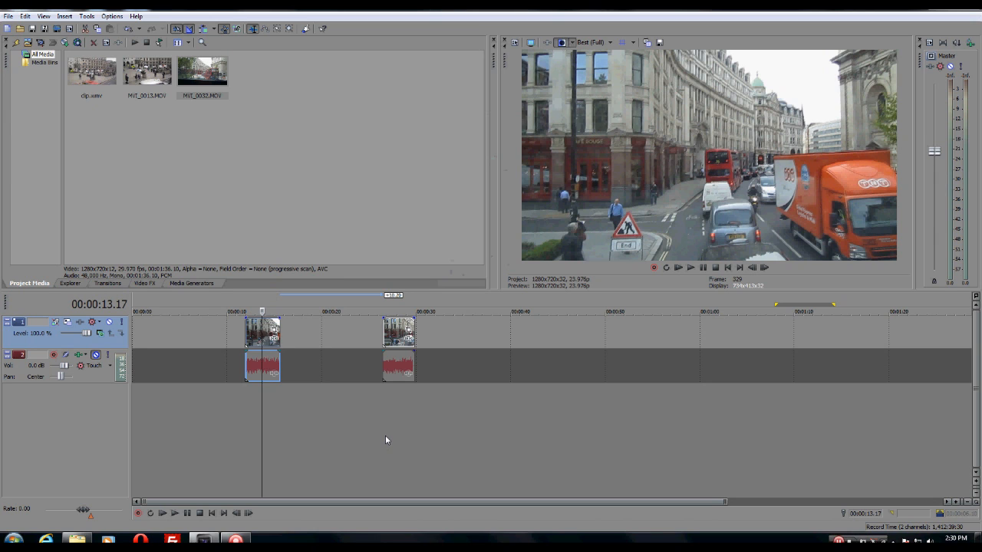
mouse_move(387, 437)
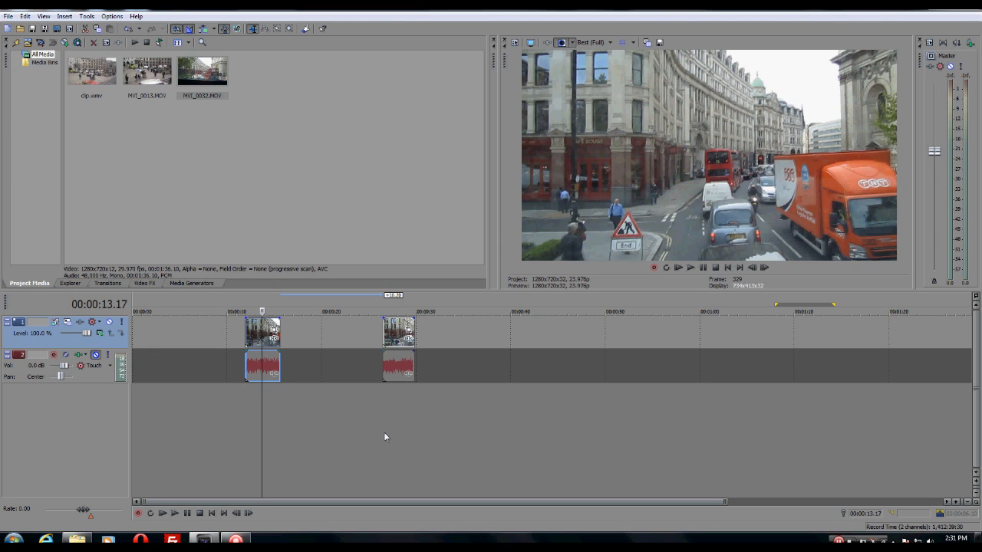
mouse_move(344, 374)
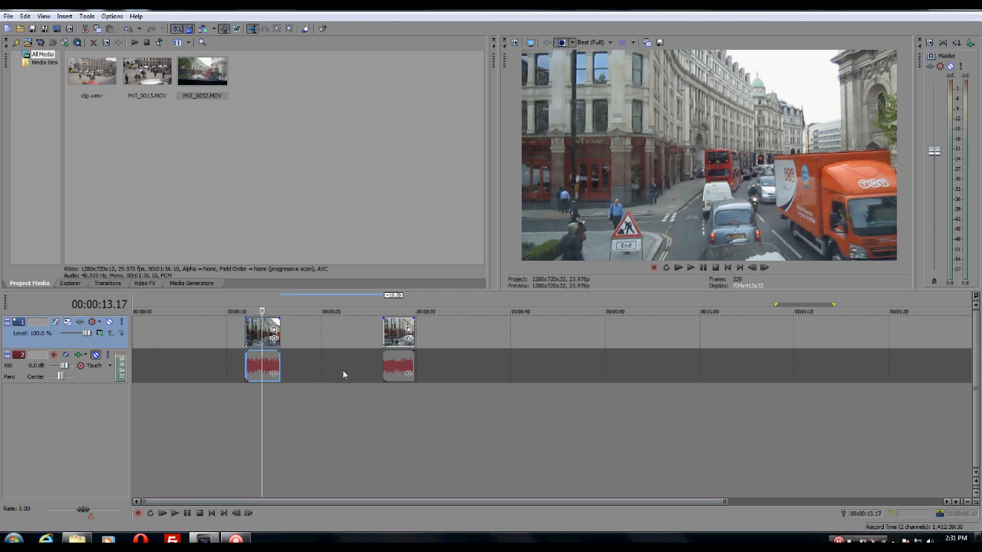
mouse_move(471, 362)
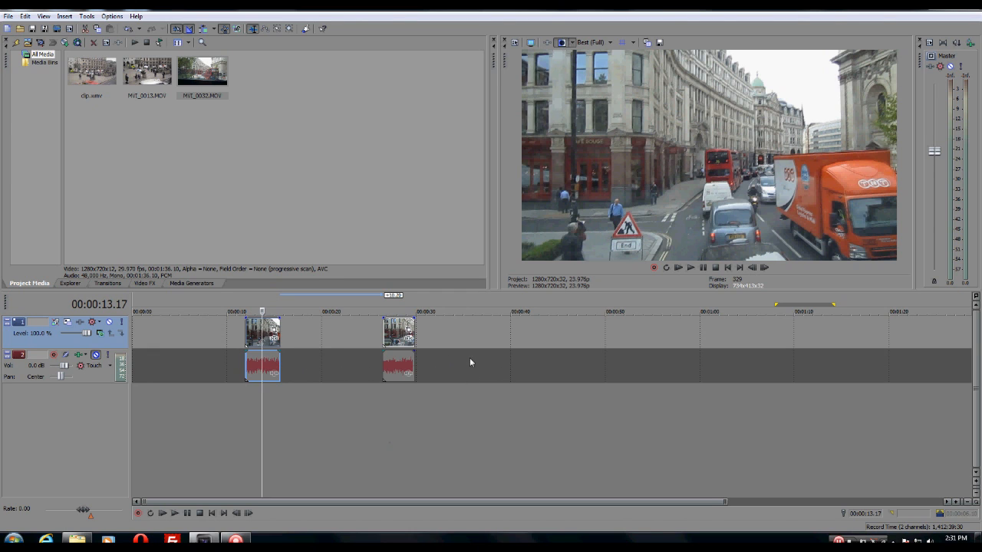
mouse_move(408, 349)
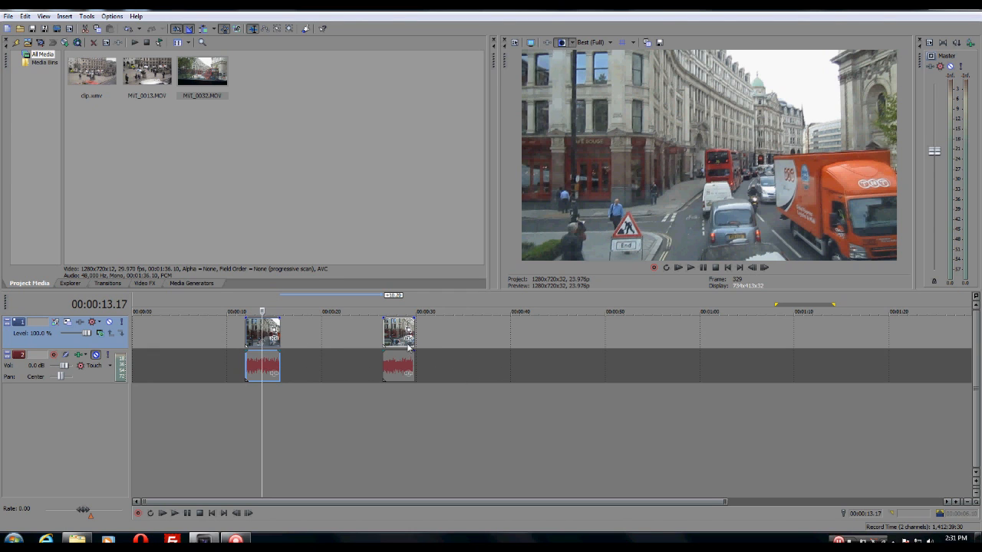
mouse_move(316, 341)
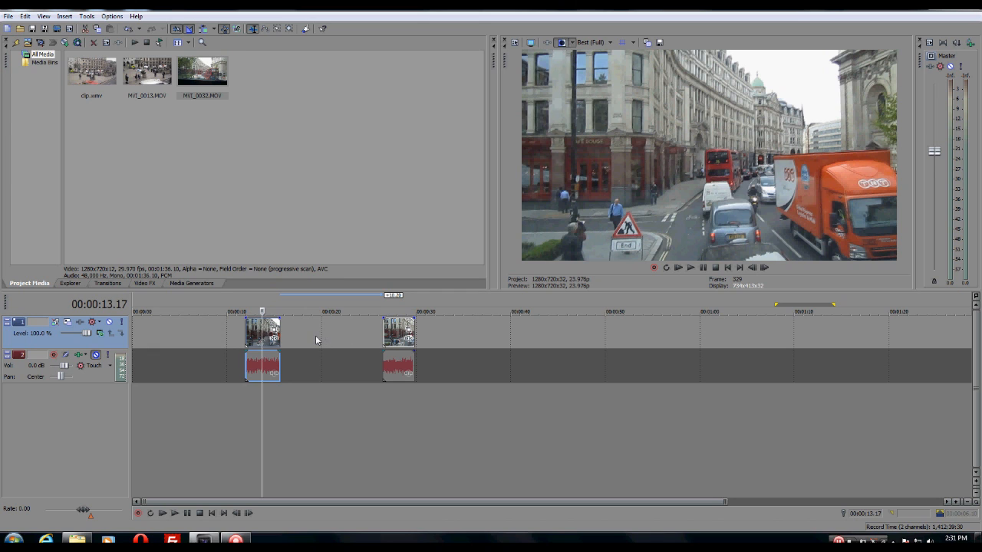
mouse_move(374, 344)
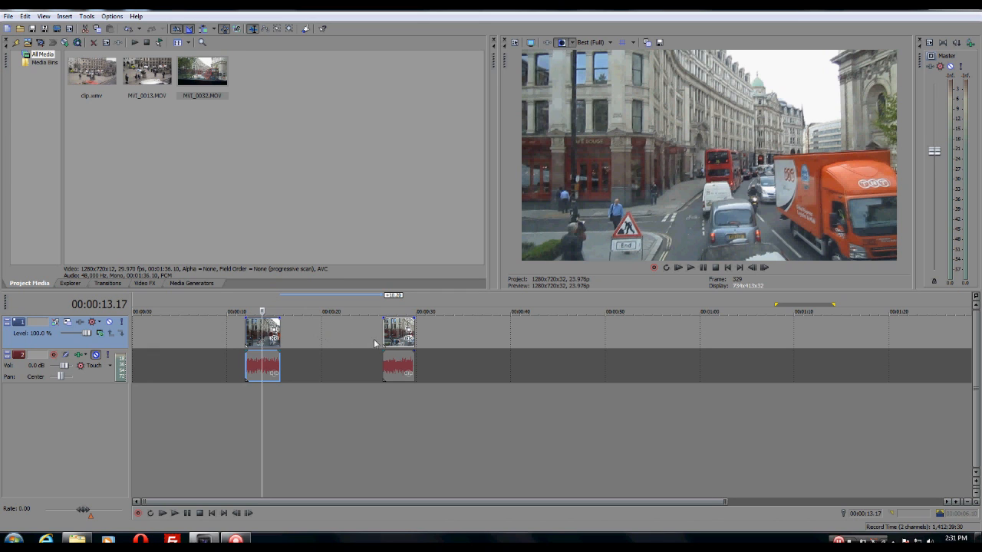
mouse_move(306, 341)
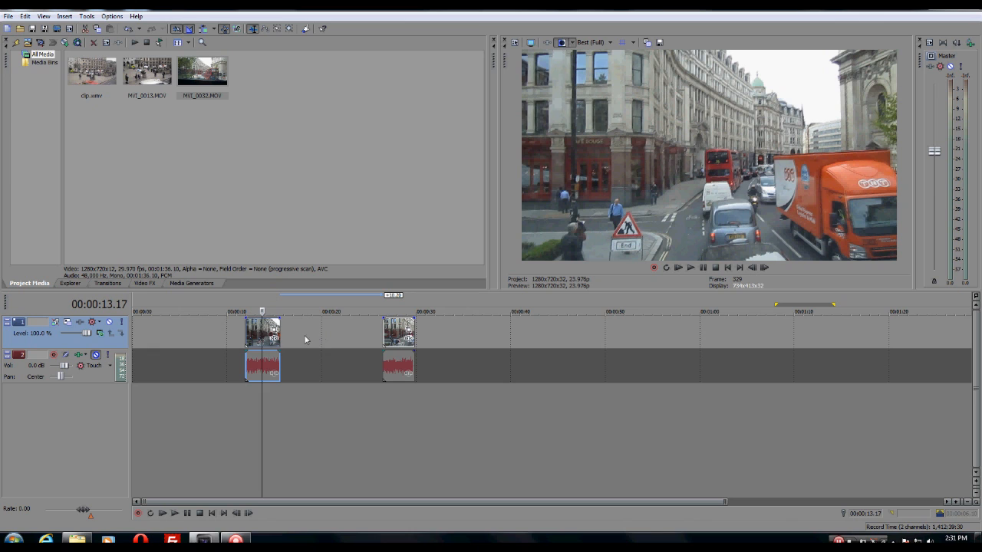
mouse_move(285, 344)
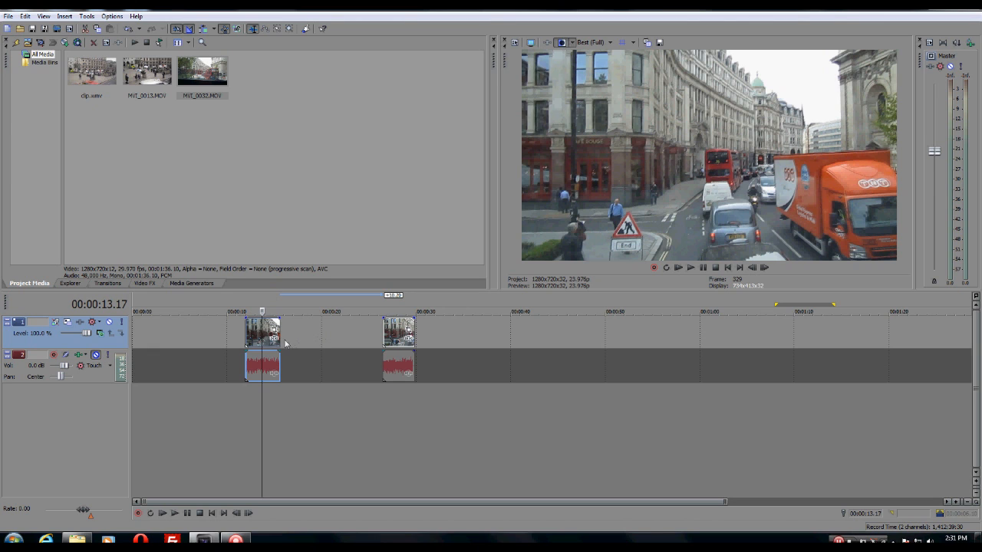
mouse_move(273, 335)
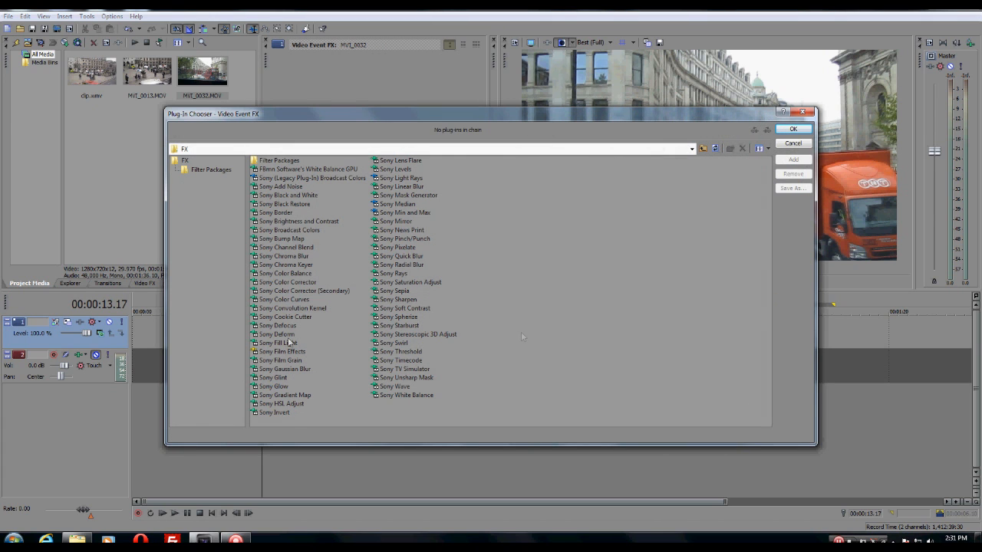
mouse_move(333, 287)
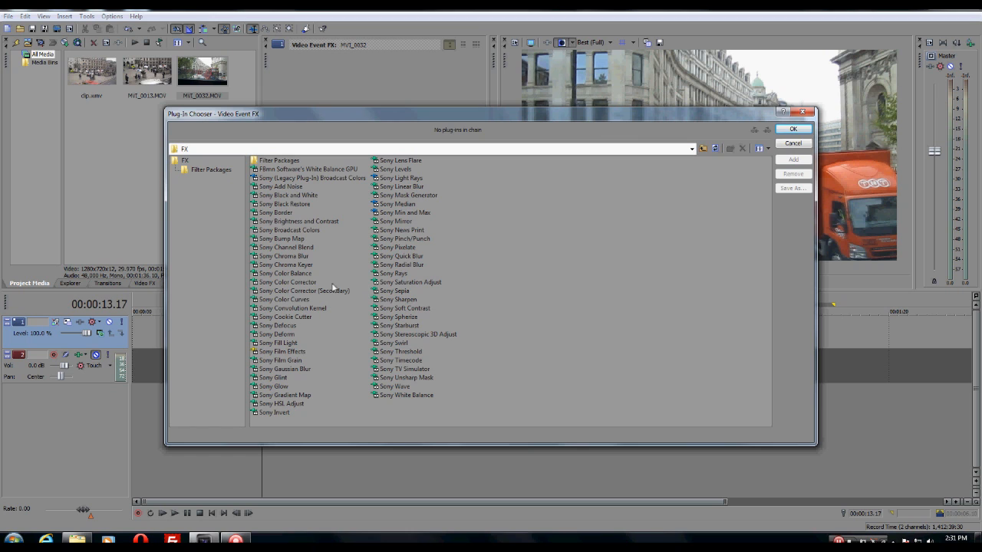
mouse_move(331, 334)
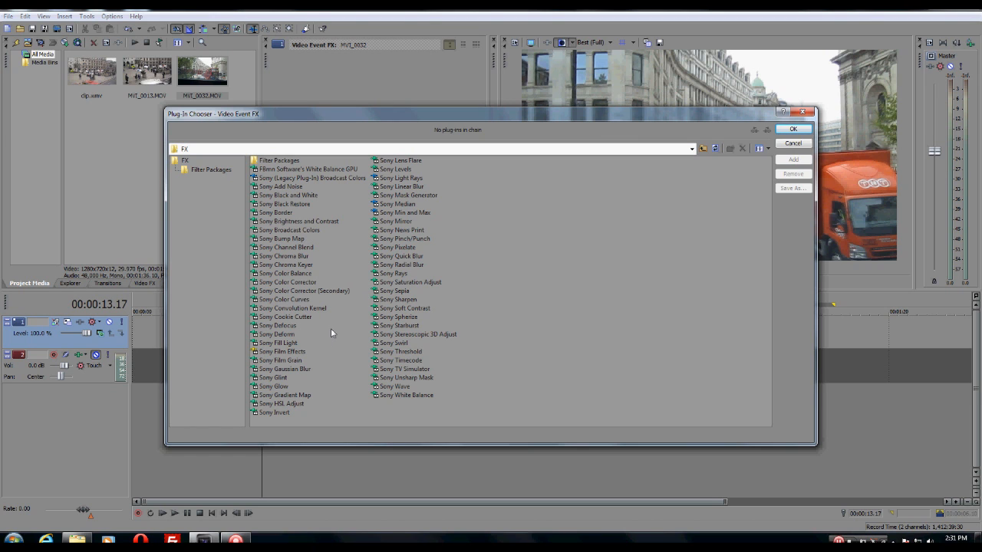
mouse_move(319, 236)
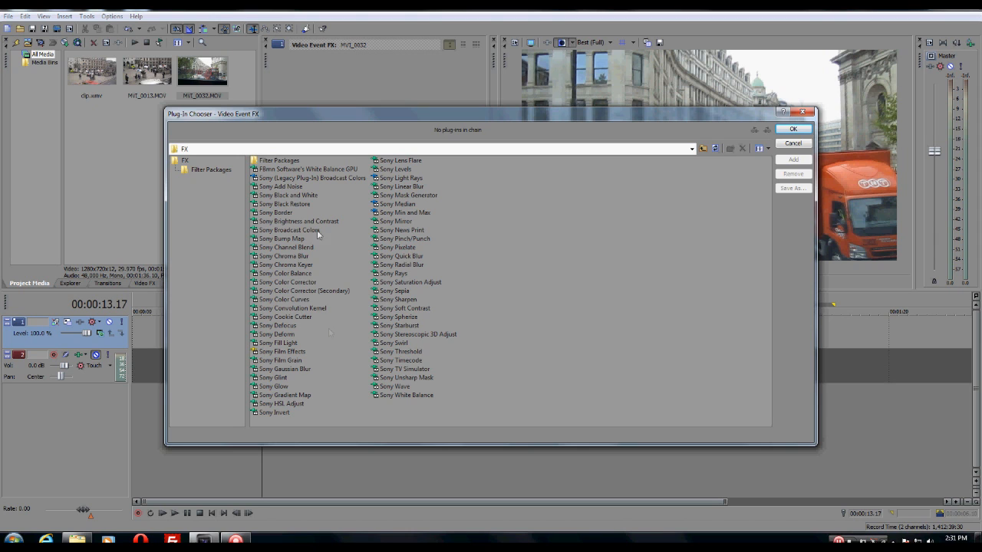
mouse_move(330, 301)
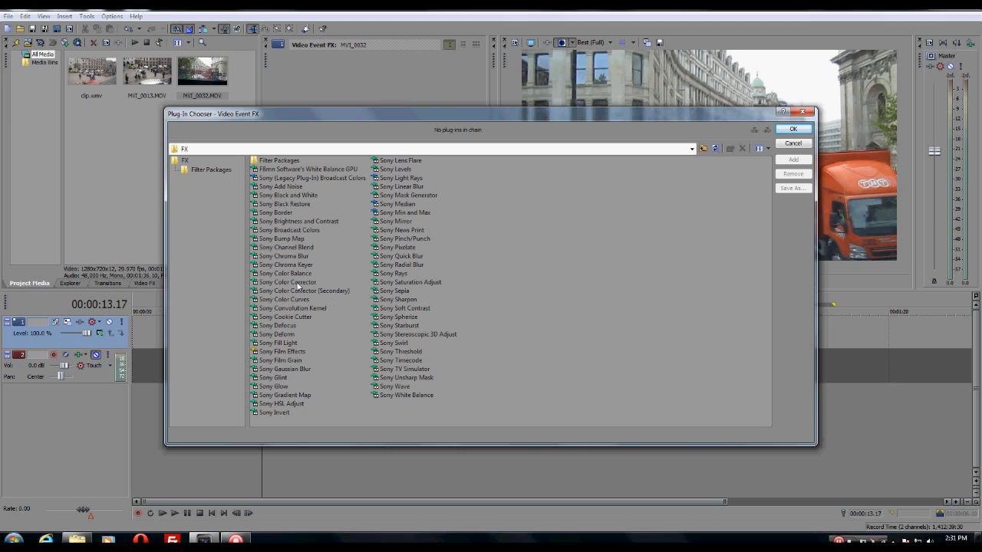
Add the Sony Color Corrector effect to the first clip's effect chain and confirm.
left_click(287, 282)
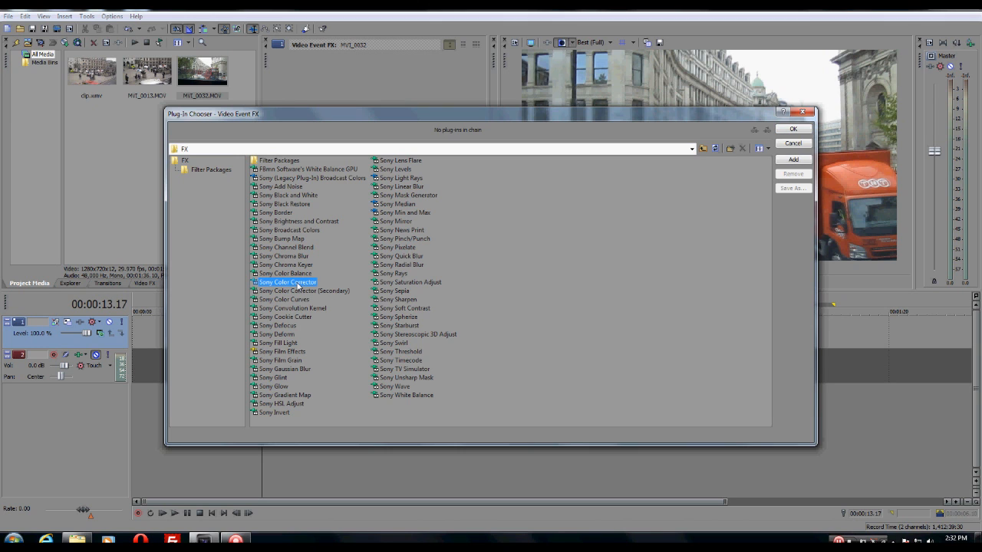
mouse_move(793, 162)
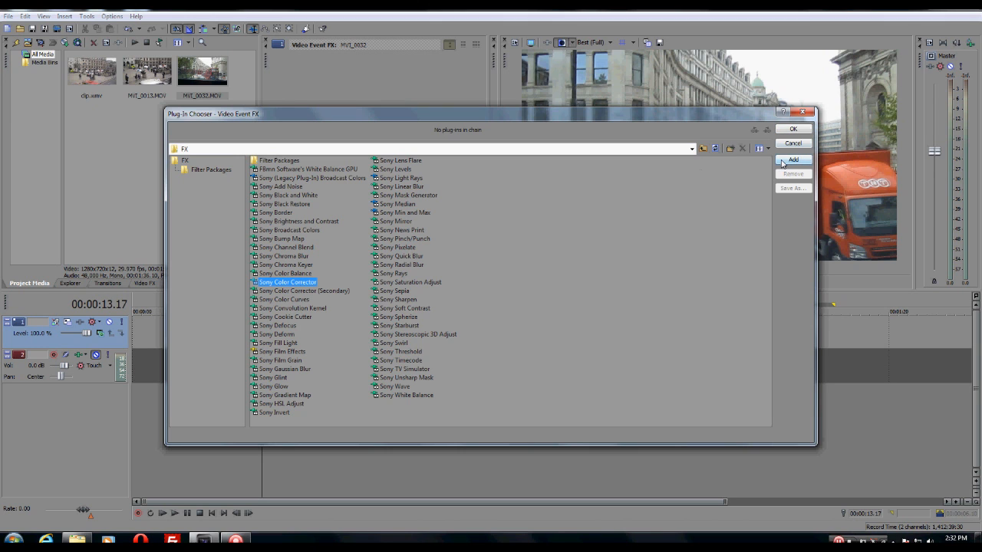
left_click(792, 160)
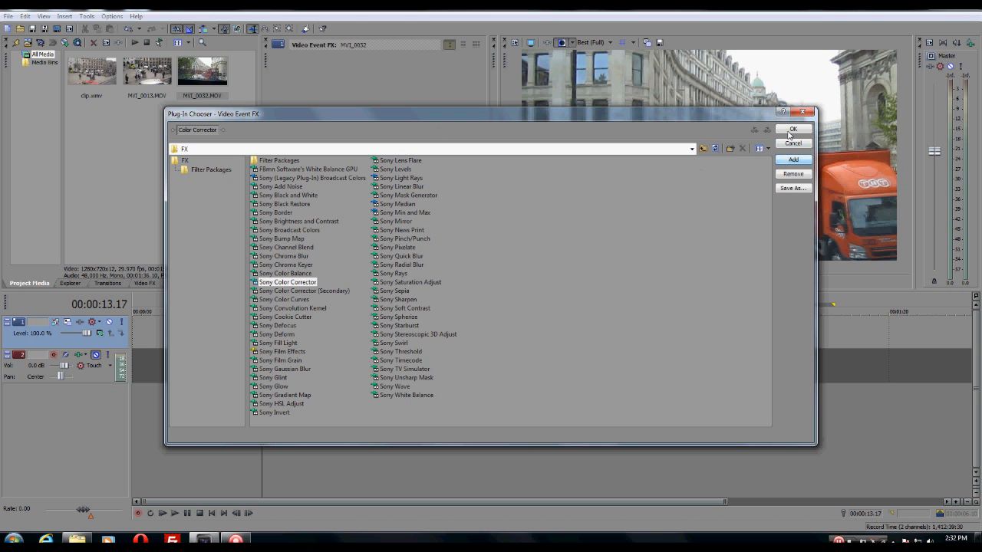
left_click(791, 129)
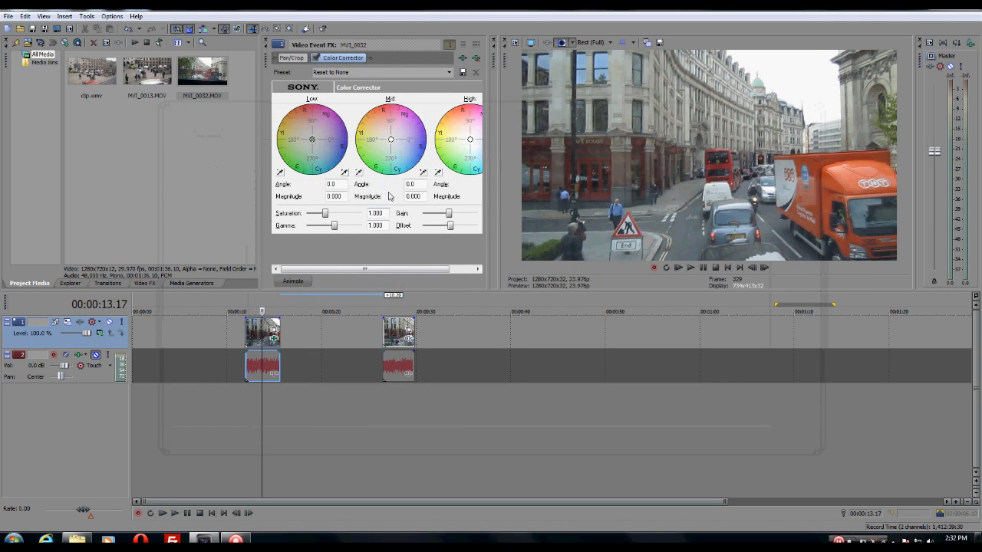
mouse_move(264, 176)
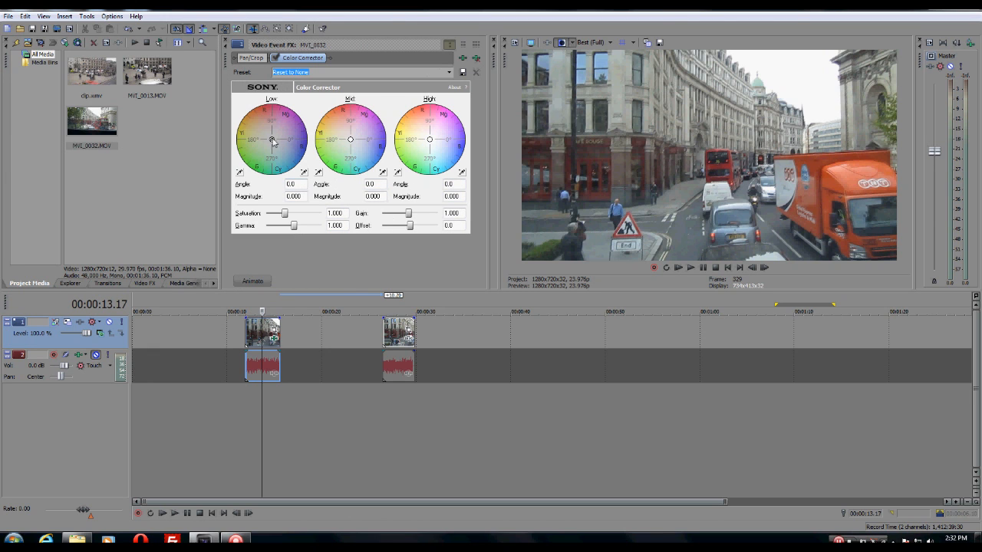
Shift the Low colour wheel toward blue, giving the street scene's shadows a cool cast.
left_click_drag(271, 138, 282, 145)
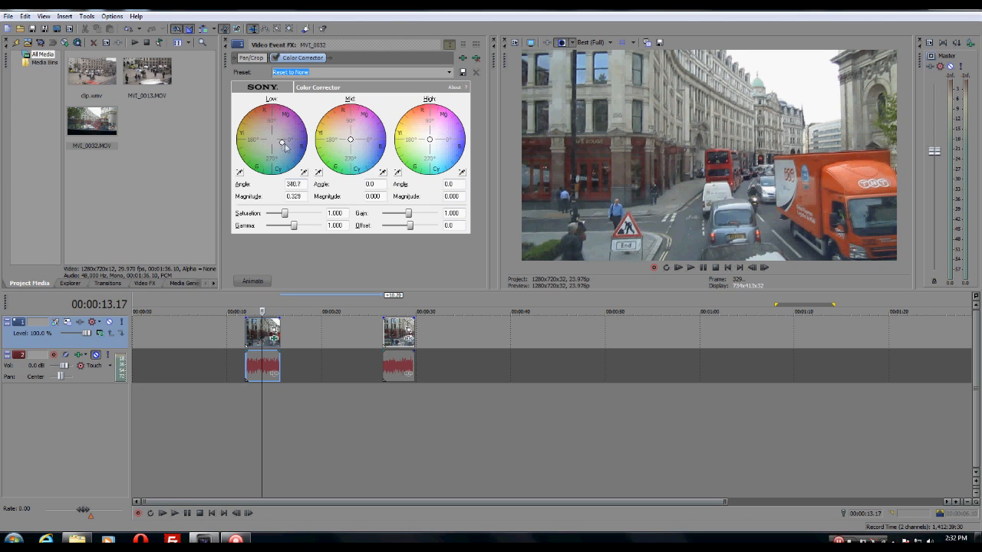
left_click_drag(284, 144, 293, 152)
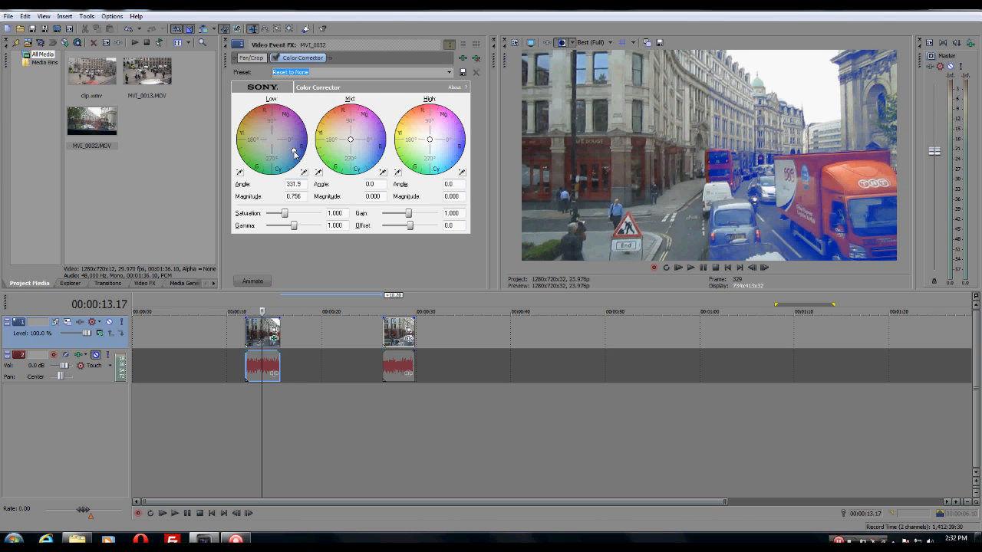
left_click_drag(295, 152, 298, 154)
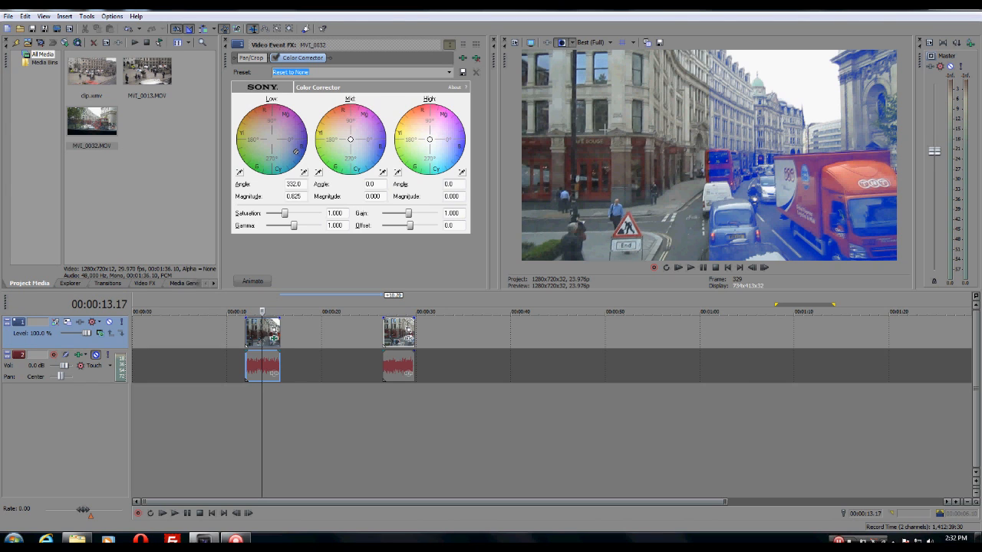
mouse_move(572, 43)
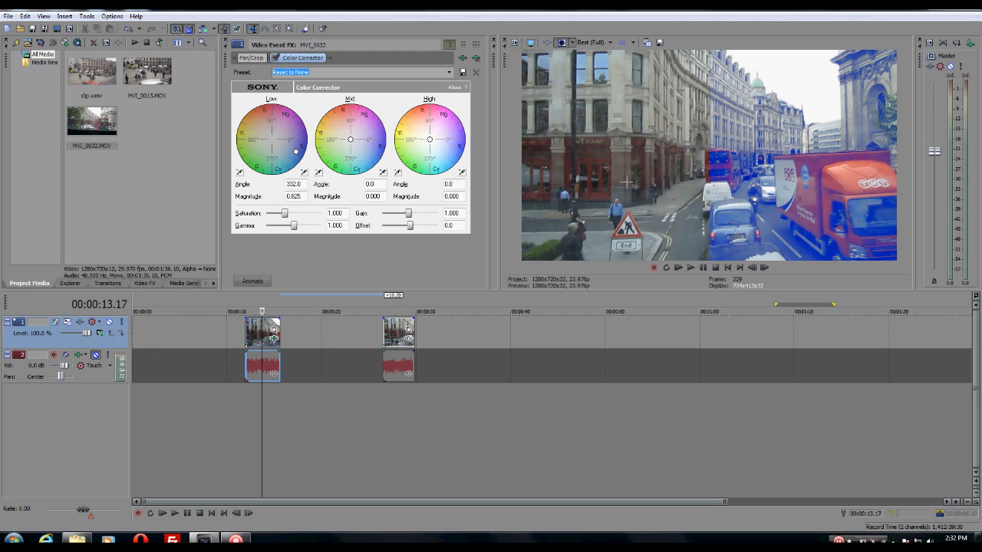
mouse_move(643, 146)
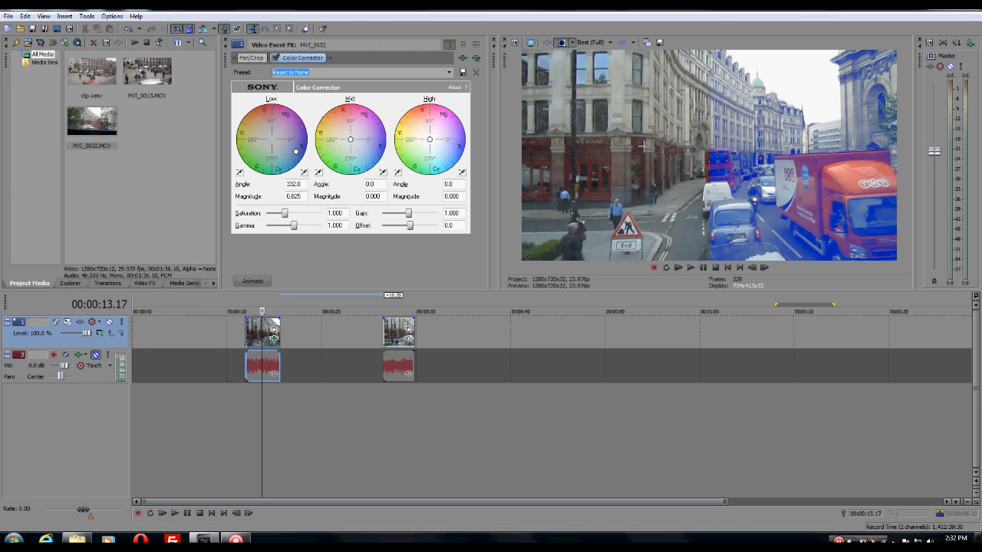
mouse_move(606, 157)
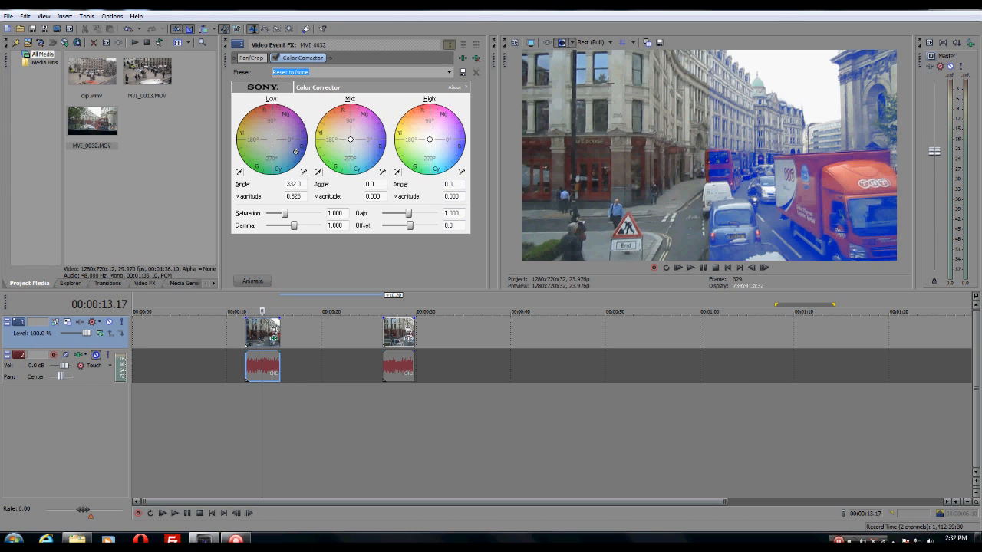
left_click(561, 42)
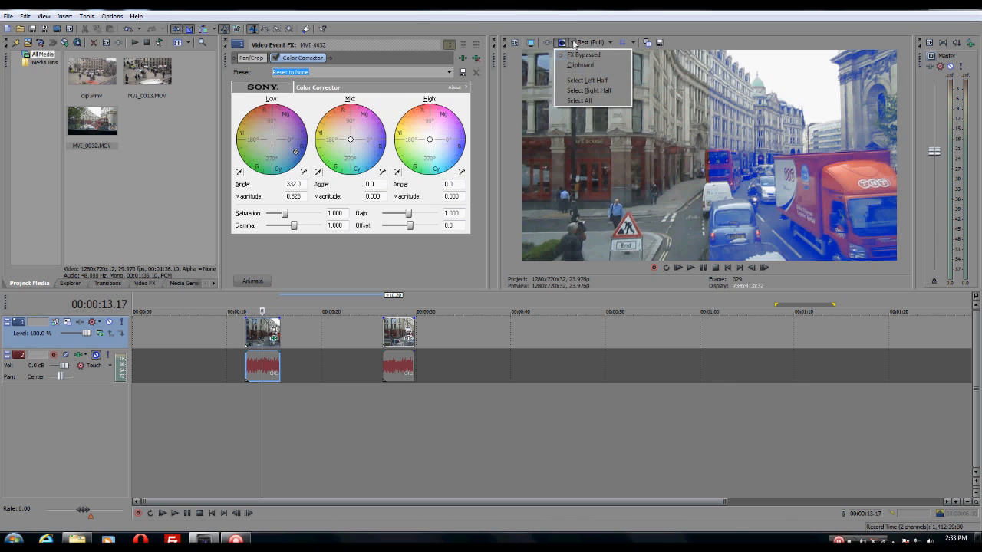
mouse_move(587, 80)
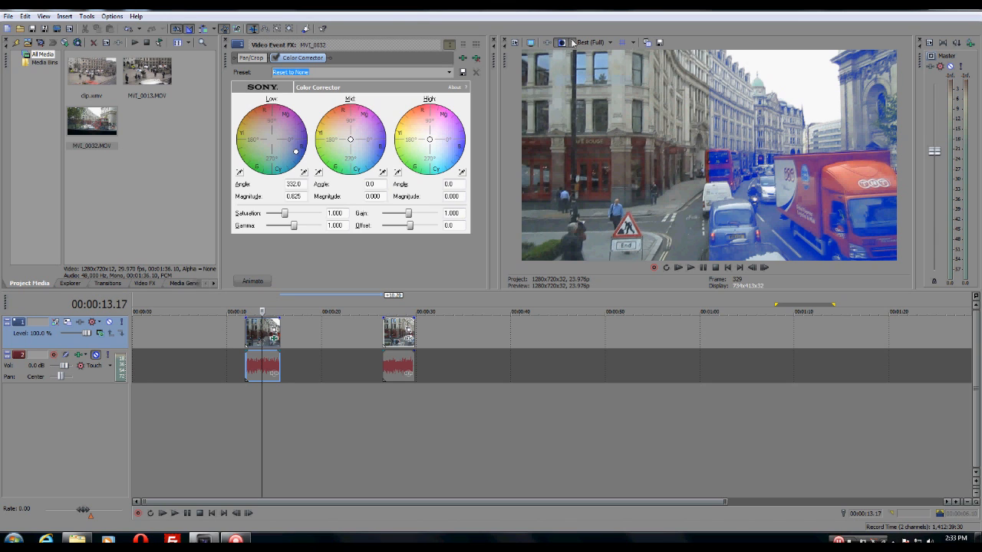
Compare the correction in split-screen preview: original on the right half, then whole frame, then off.
left_click(574, 43)
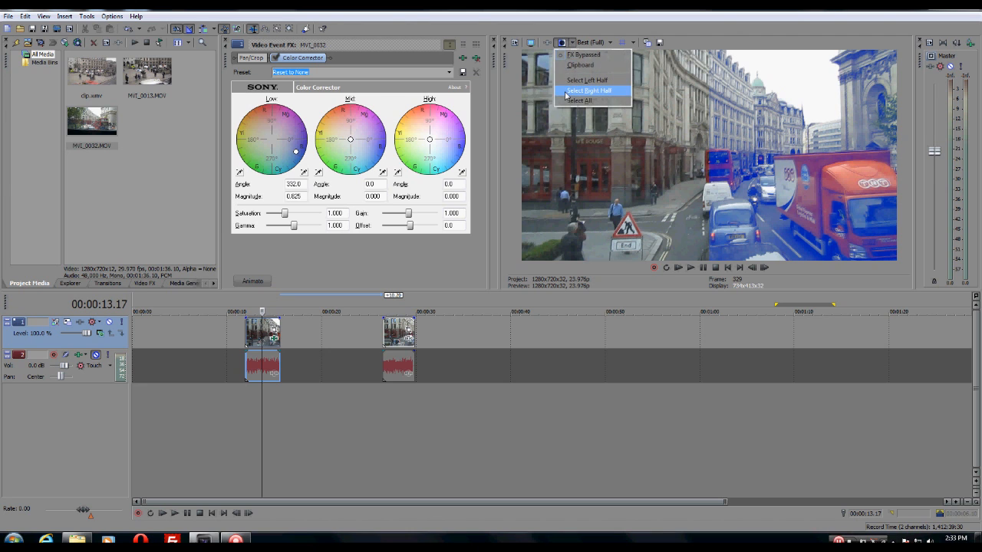
left_click(587, 90)
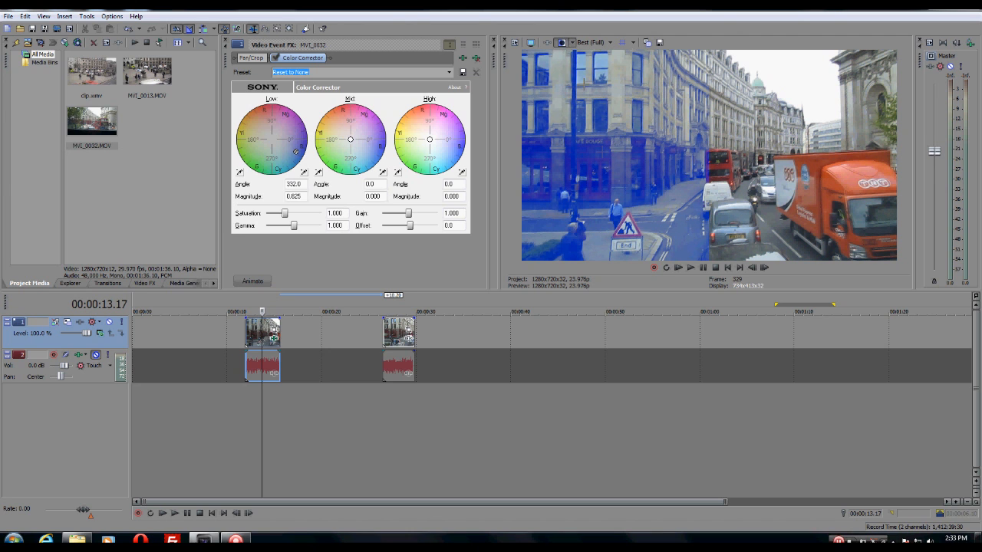
left_click(562, 43)
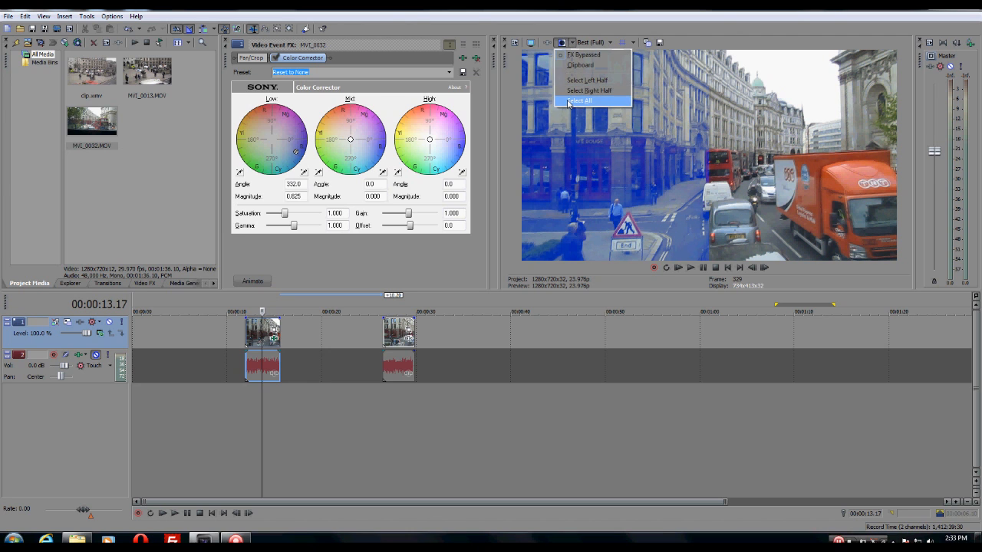
left_click(580, 102)
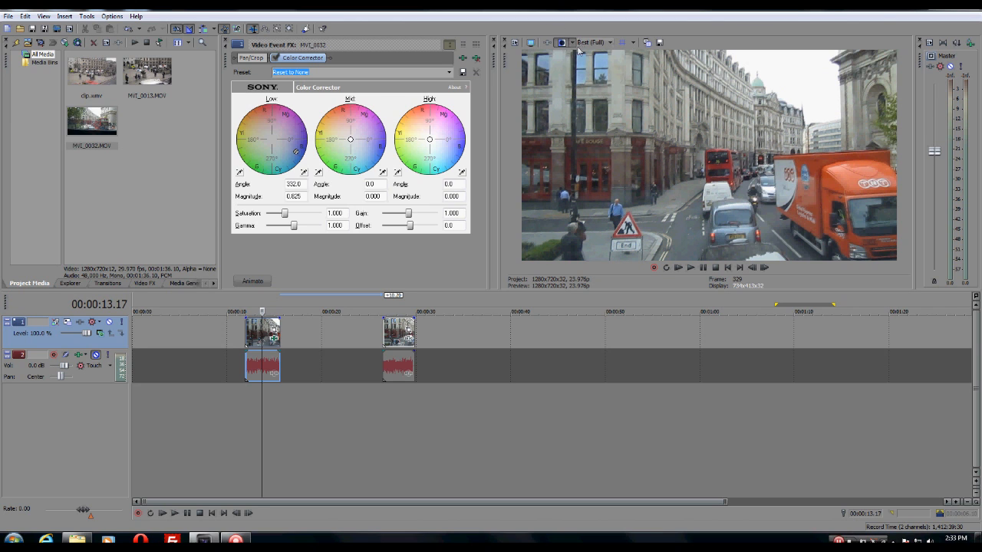
left_click(561, 43)
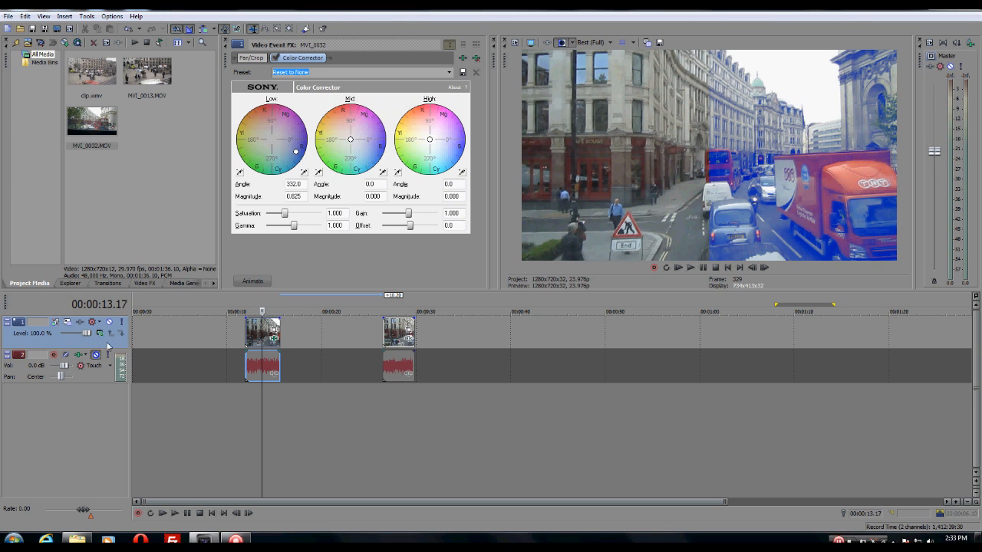
mouse_move(80, 345)
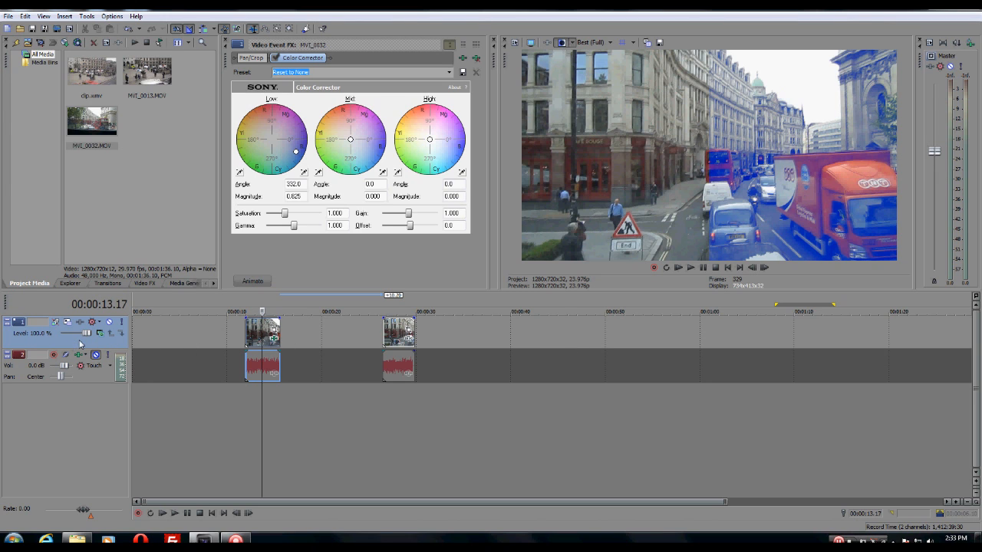
mouse_move(80, 322)
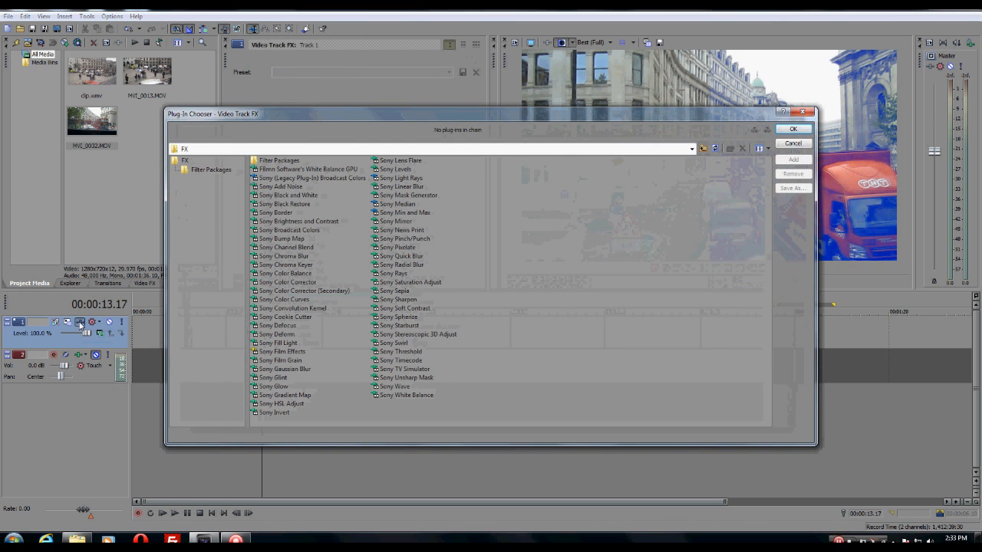
mouse_move(641, 218)
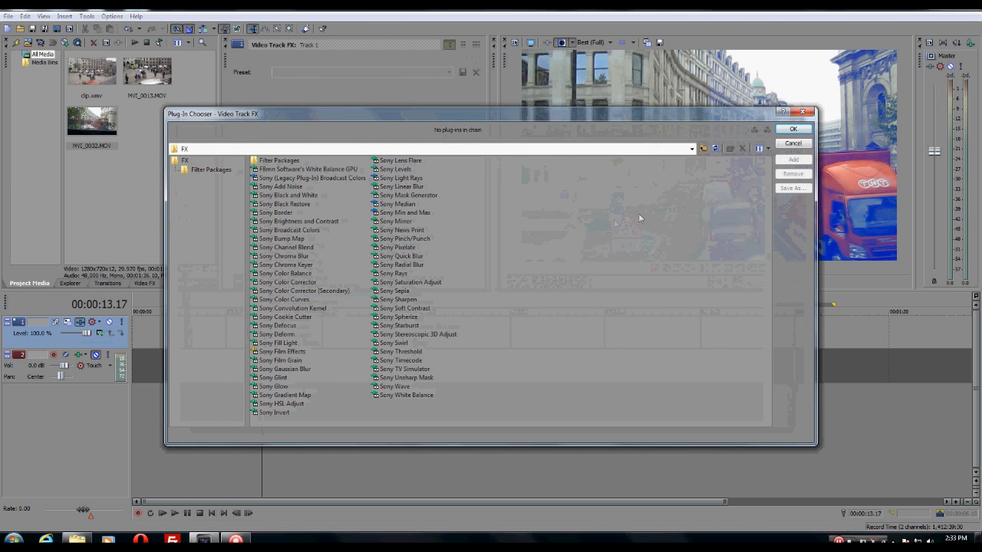
Cancel the track-level Plug-In Chooser, leaving the timeline and preview showing.
left_click(792, 143)
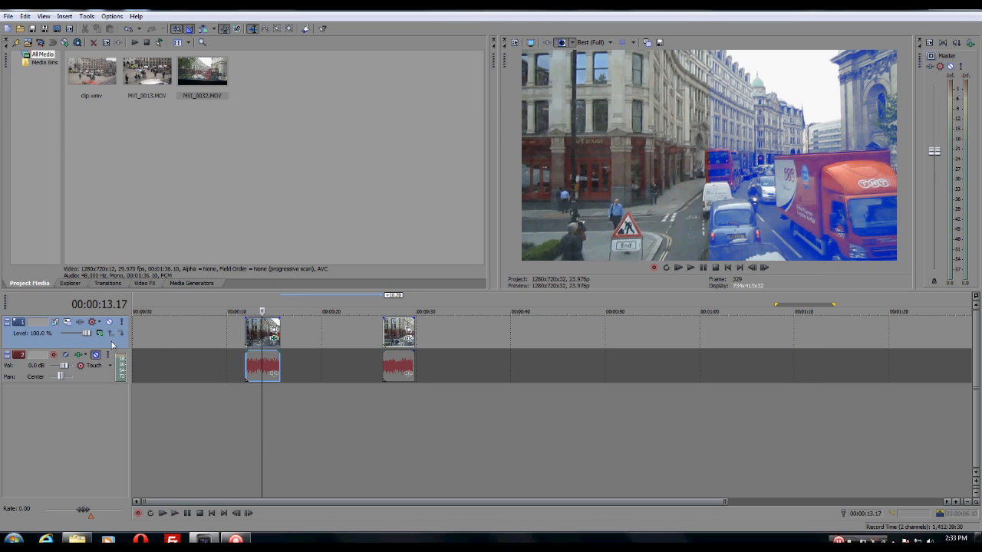
mouse_move(340, 352)
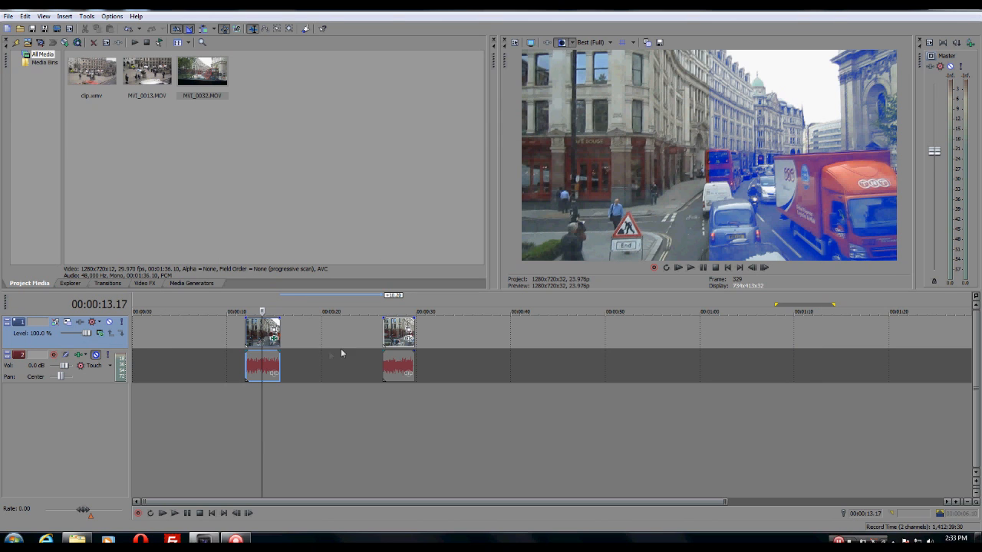
mouse_move(893, 353)
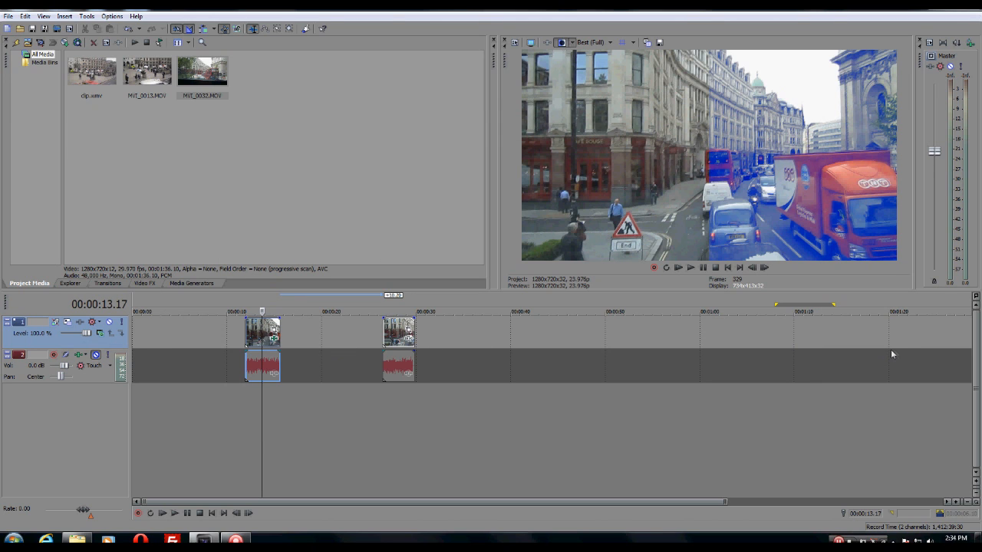
mouse_move(148, 352)
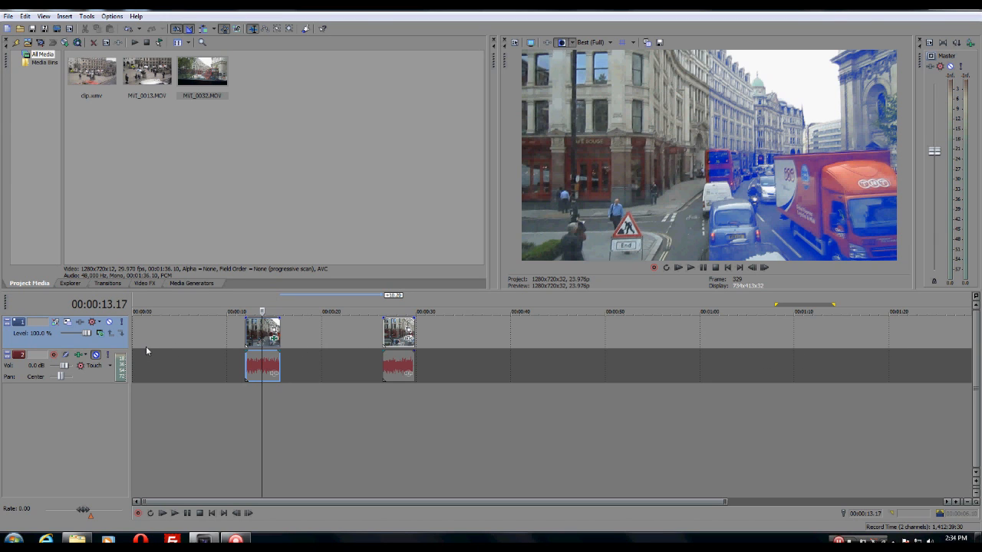
mouse_move(267, 325)
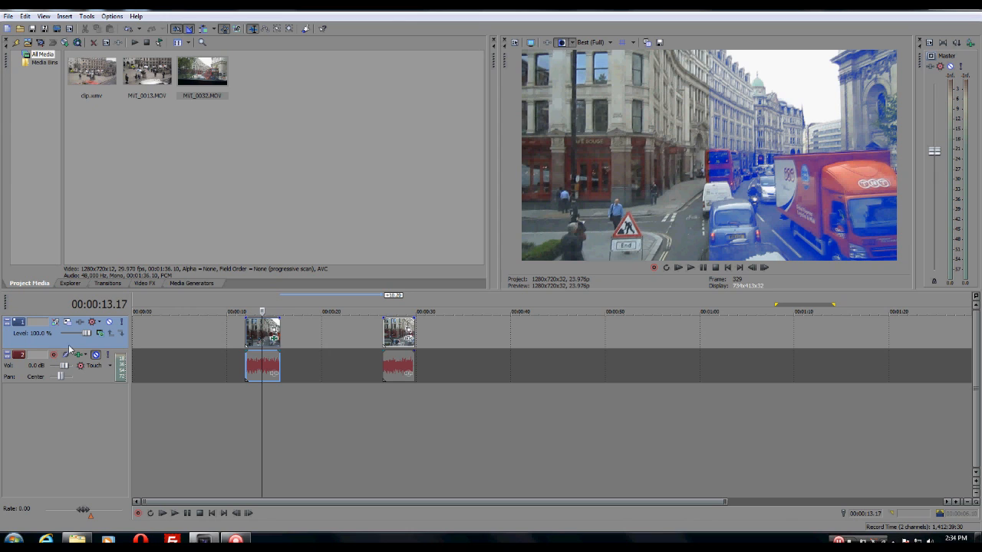
mouse_move(626, 359)
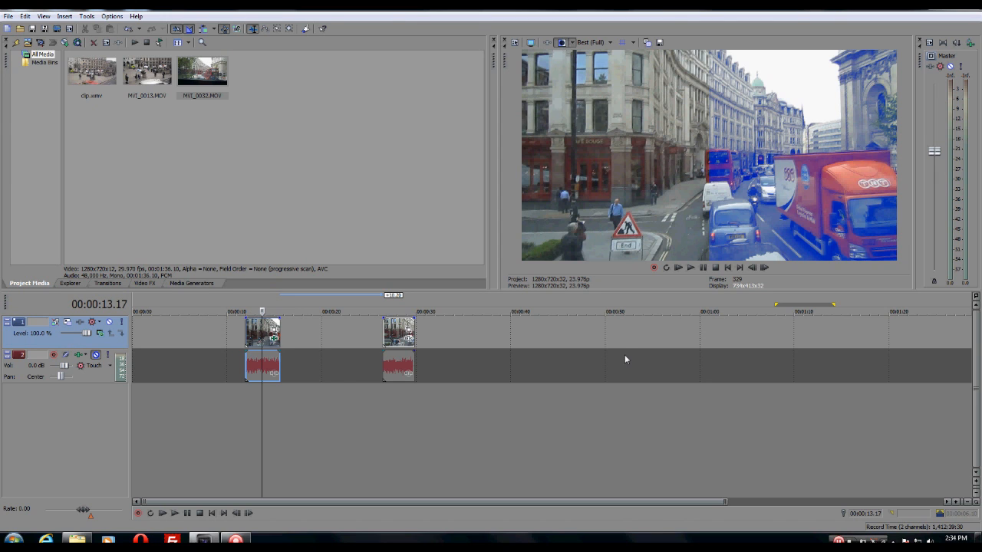
mouse_move(346, 349)
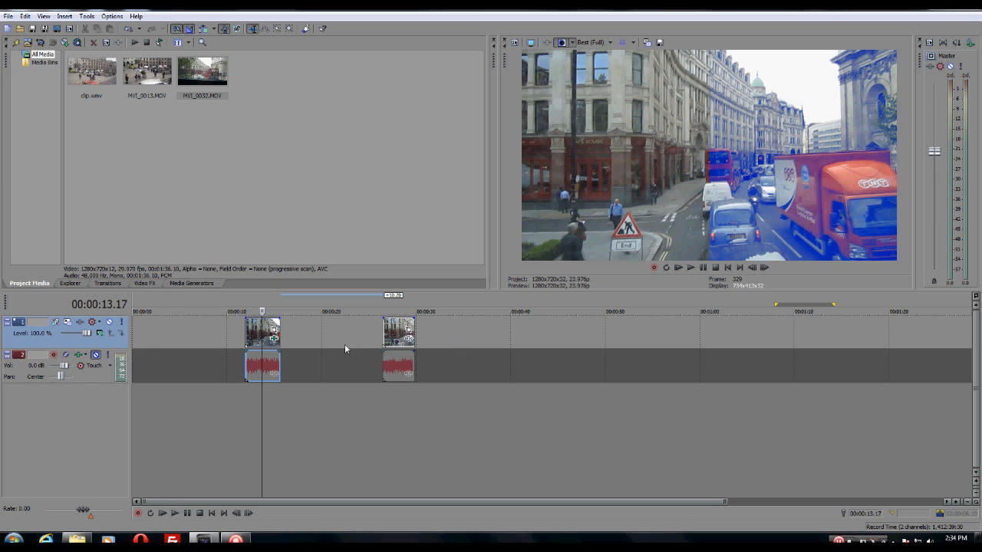
mouse_move(553, 344)
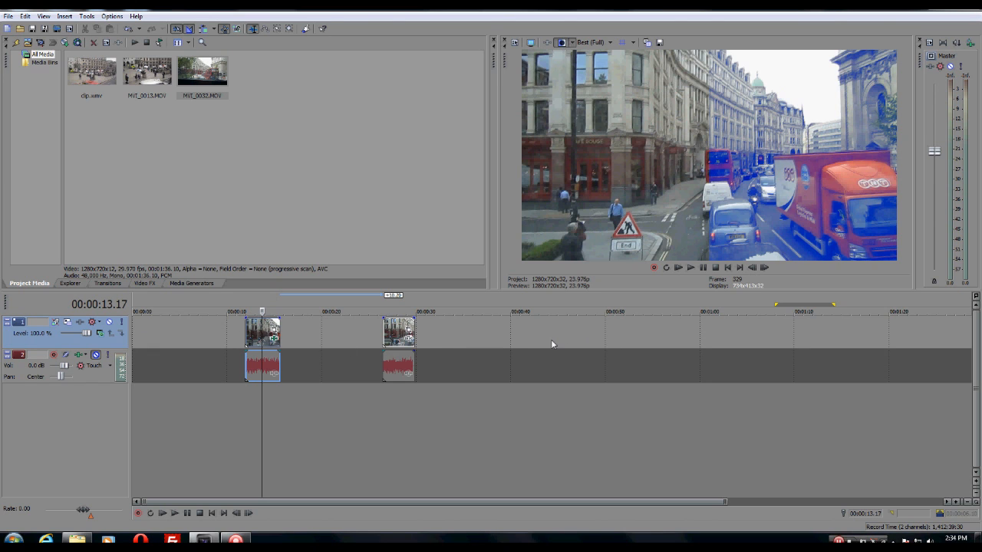
mouse_move(193, 288)
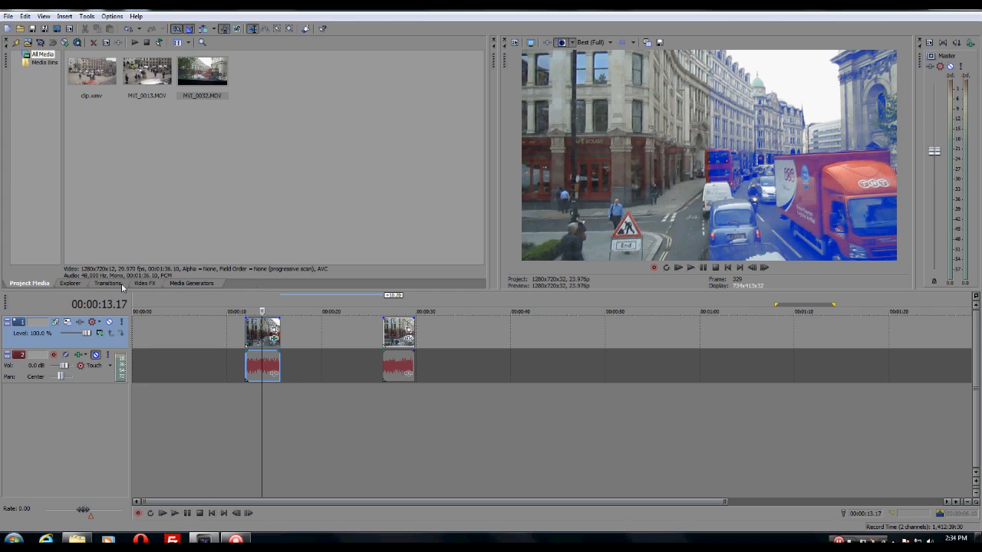
mouse_move(145, 289)
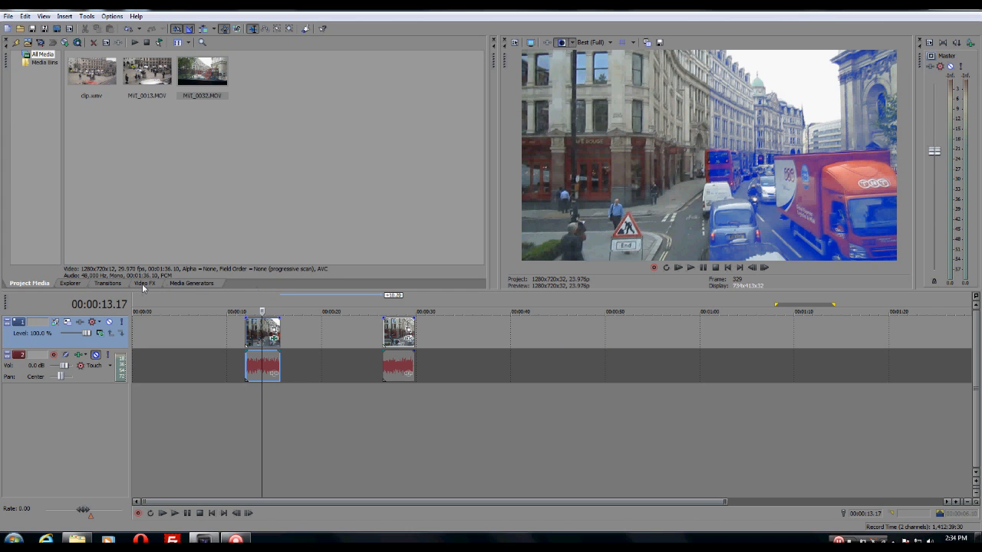
Show the Brightness and Contrast presets in the Video FX library.
left_click(144, 283)
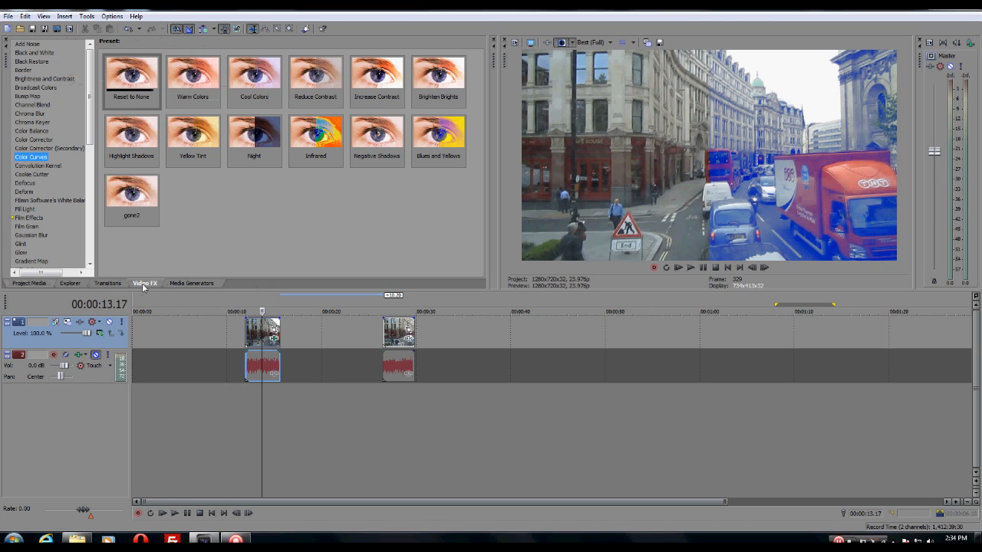
mouse_move(144, 288)
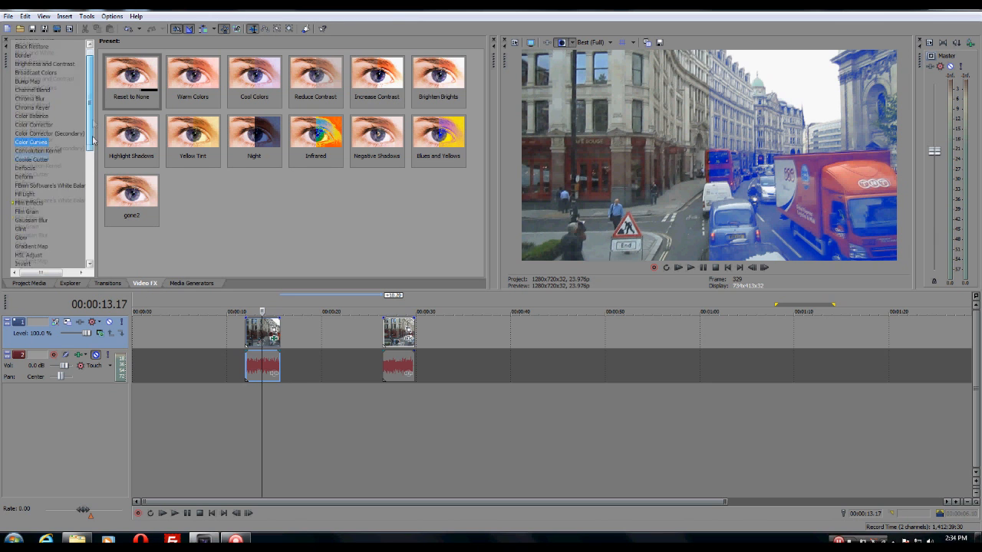
scroll("down", 3)
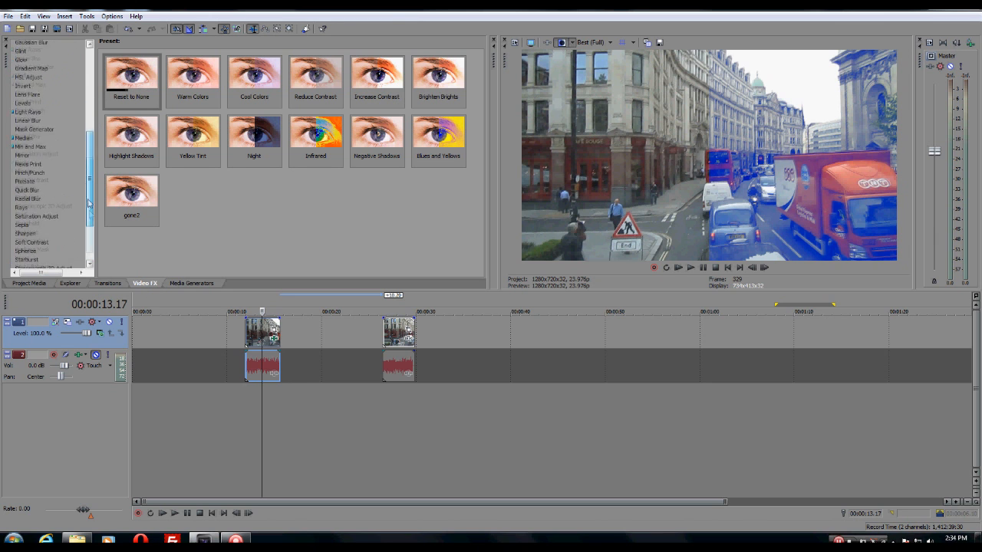
left_click(31, 156)
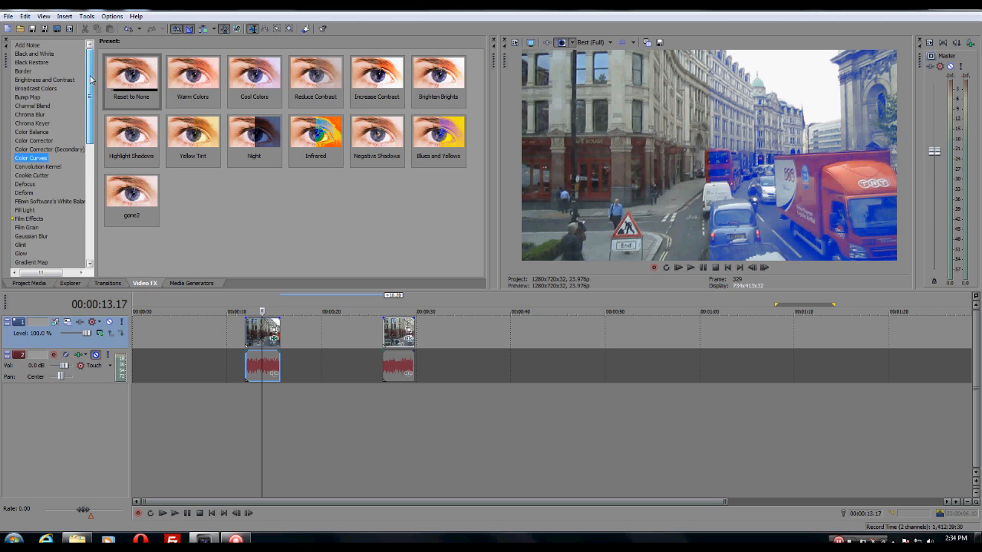
mouse_move(69, 193)
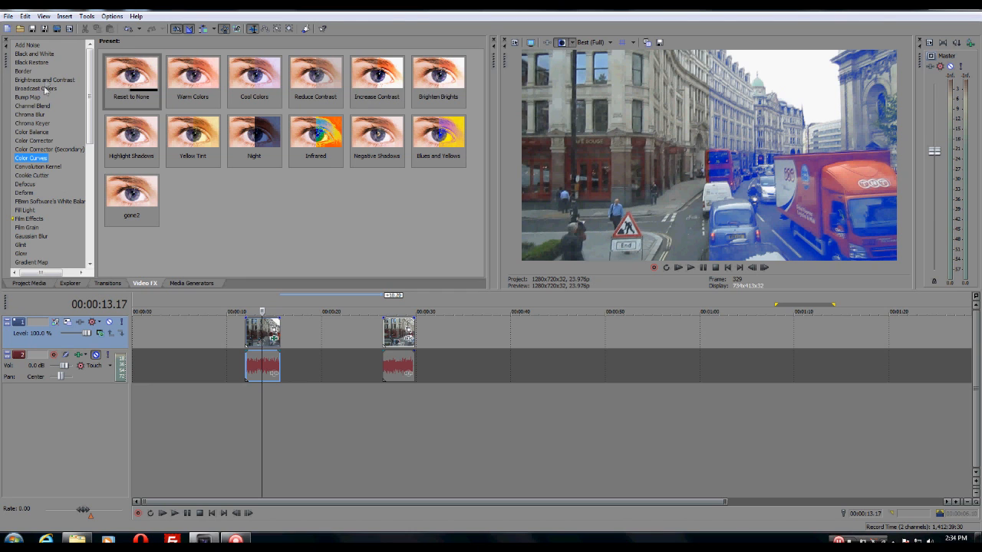
left_click(44, 80)
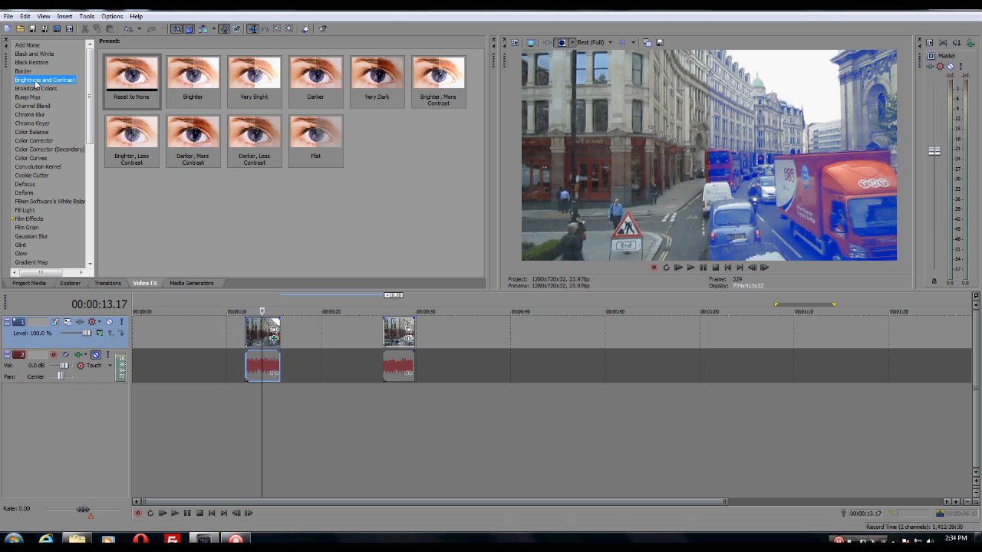
mouse_move(371, 337)
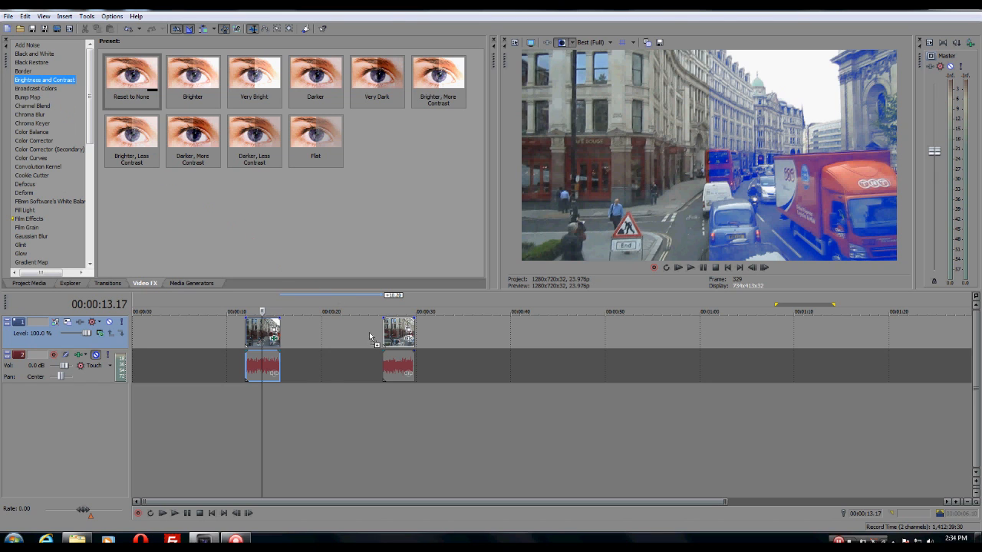
mouse_move(399, 338)
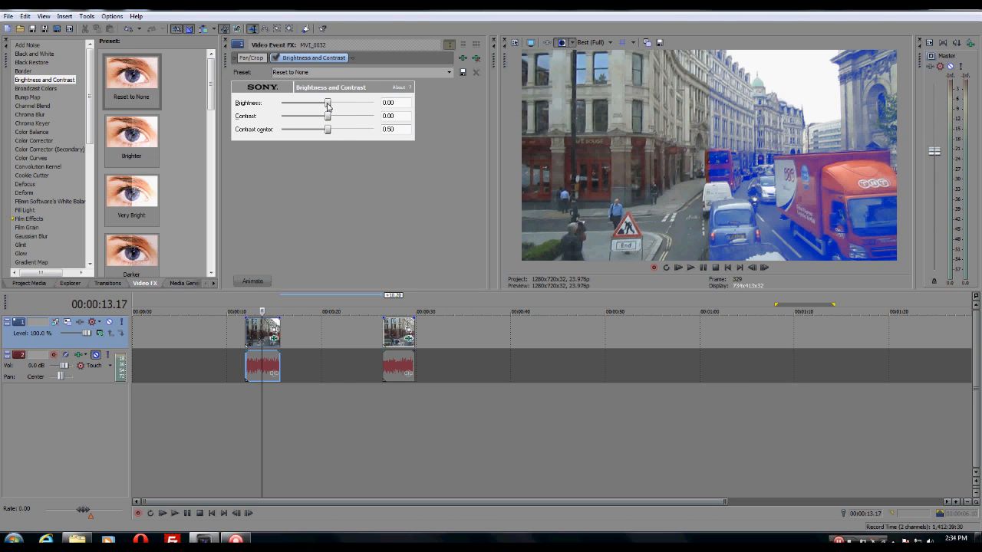
Nudge the second clip's Brightness slider up, then settle it slightly below zero.
left_click_drag(328, 103, 332, 103)
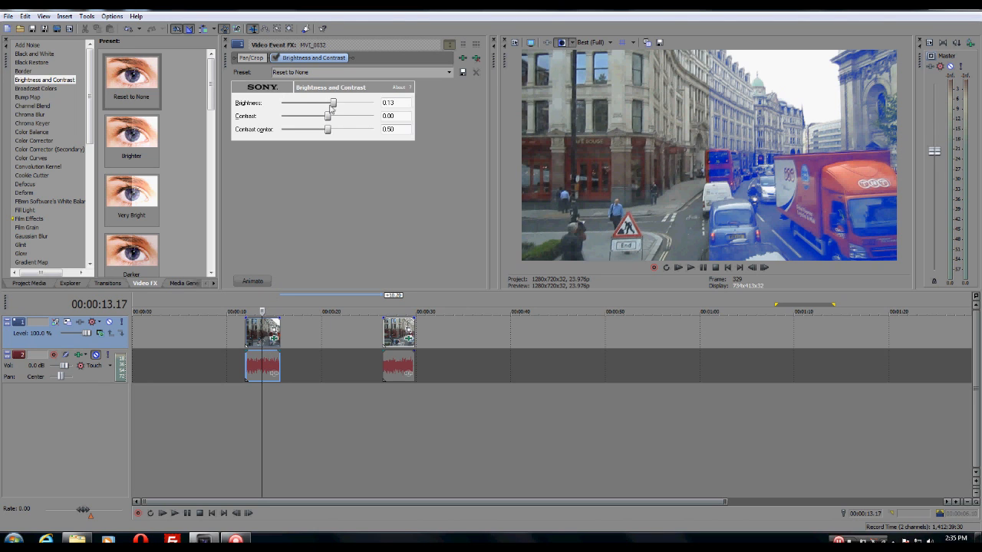
left_click_drag(331, 103, 335, 103)
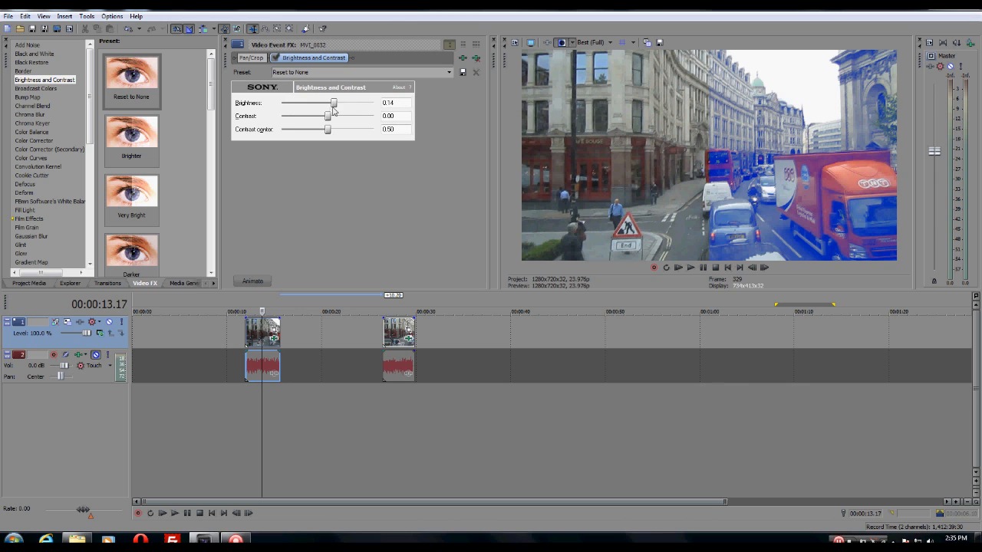
left_click_drag(333, 103, 323, 103)
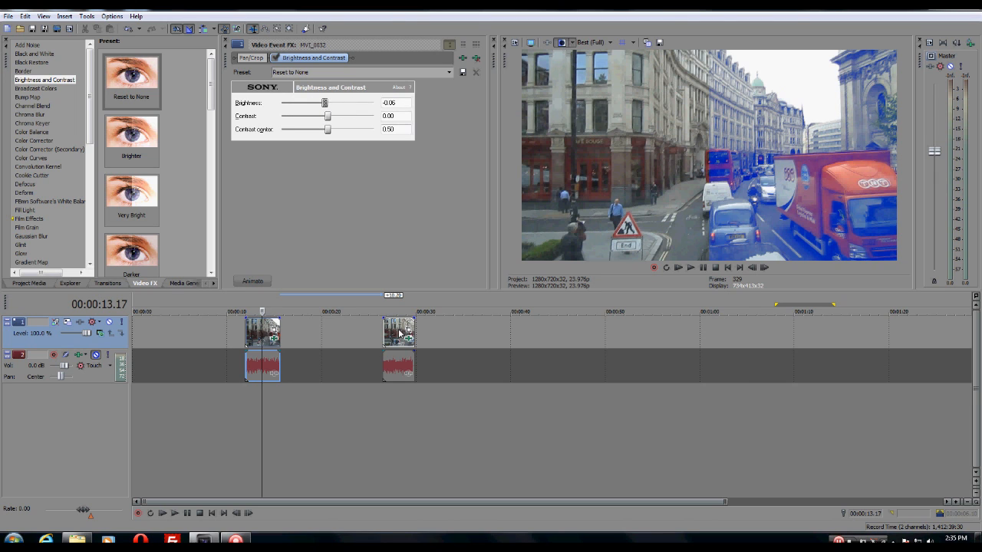
mouse_move(267, 339)
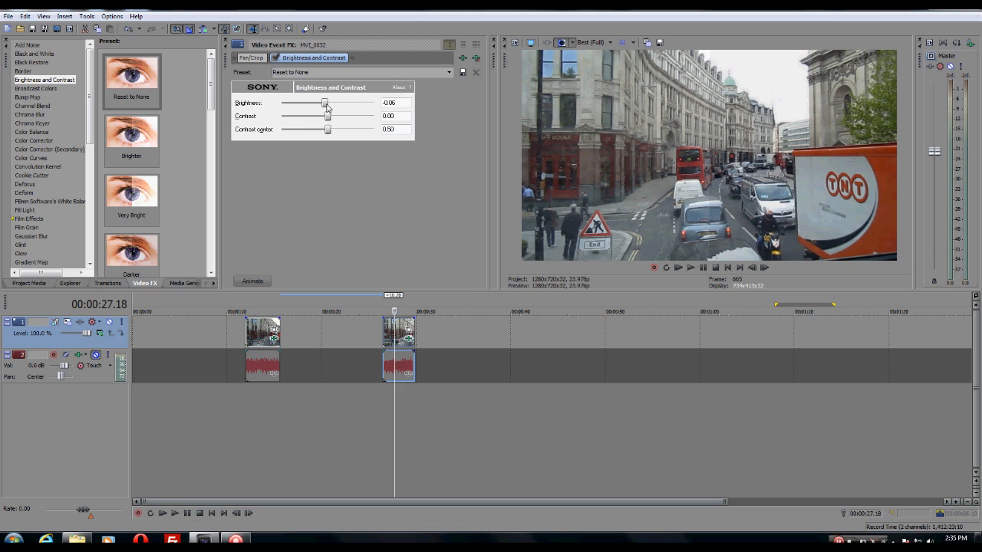
Darken the second clip by lowering Brightness to around -0.26.
left_click_drag(325, 103, 304, 103)
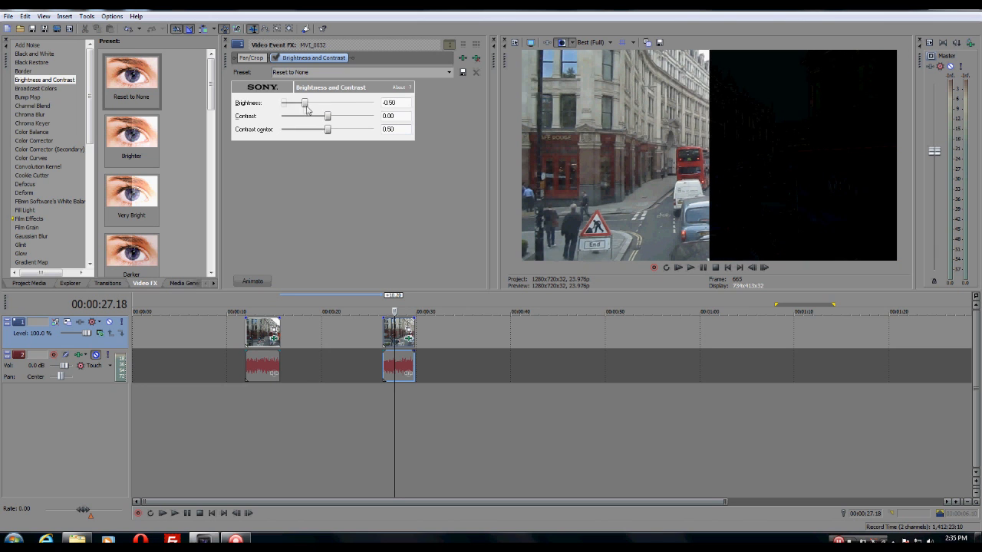
left_click_drag(303, 103, 314, 103)
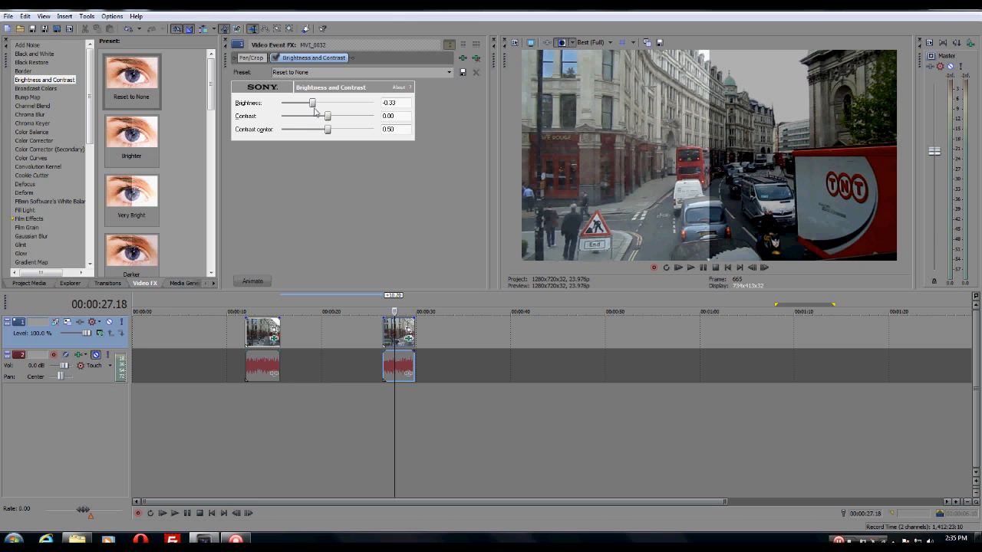
left_click_drag(313, 103, 310, 103)
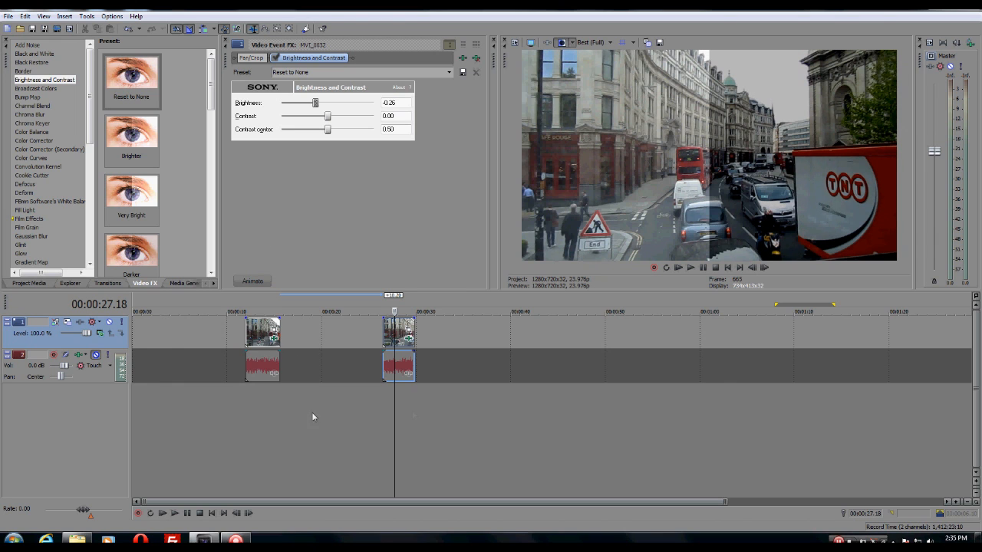
mouse_move(282, 308)
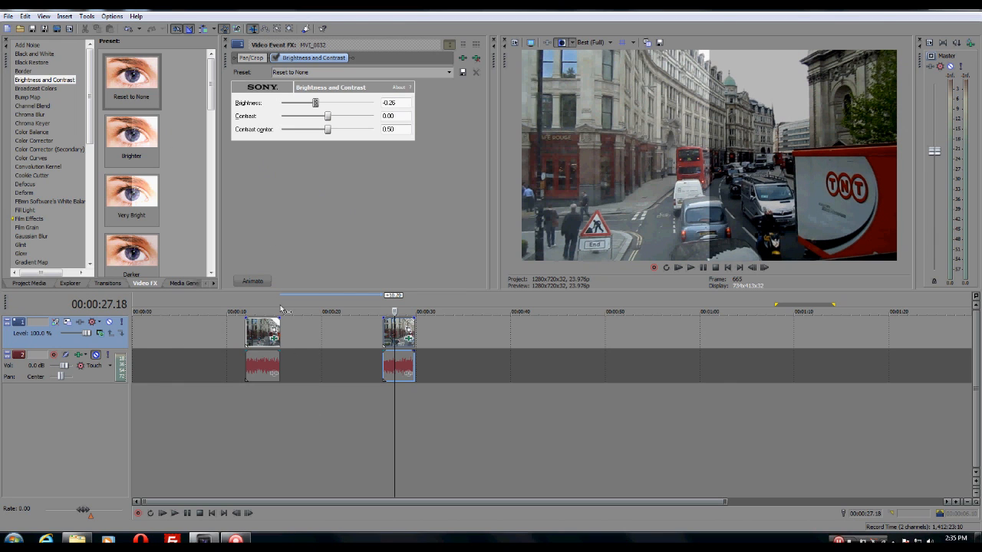
mouse_move(255, 379)
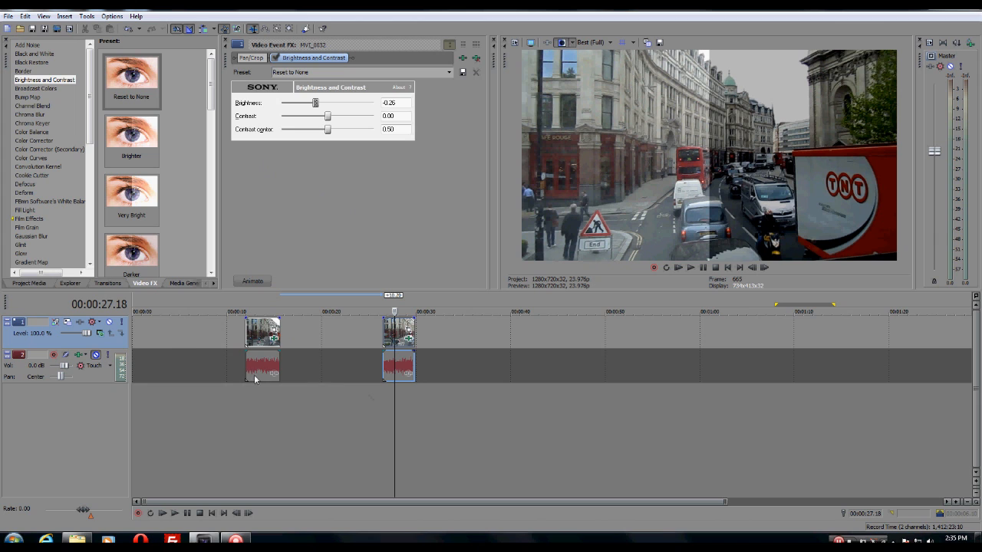
mouse_move(376, 360)
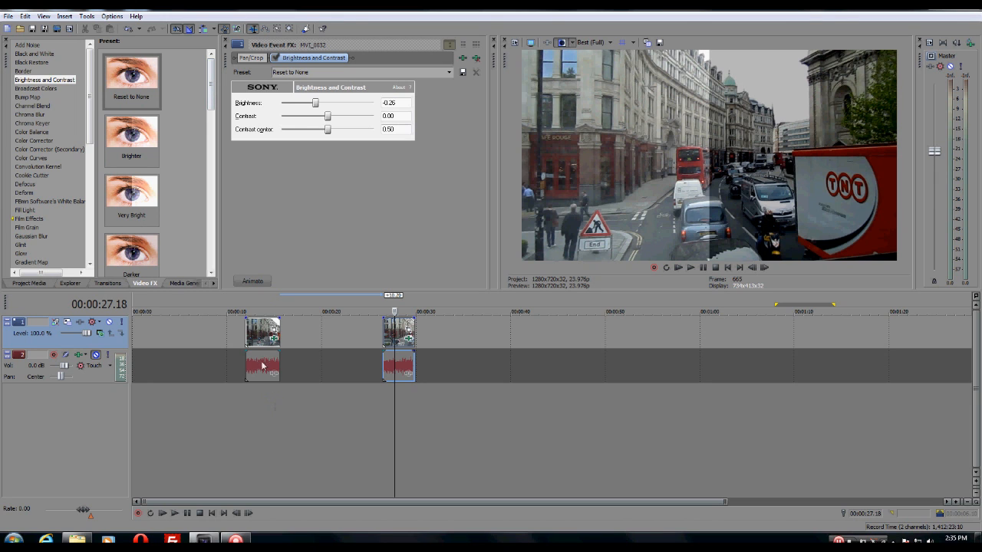
mouse_move(549, 399)
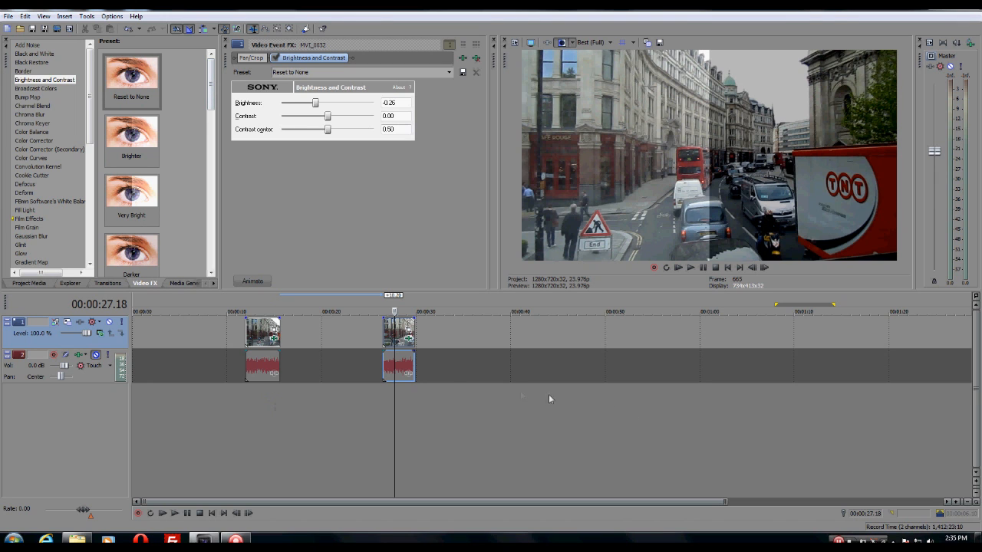